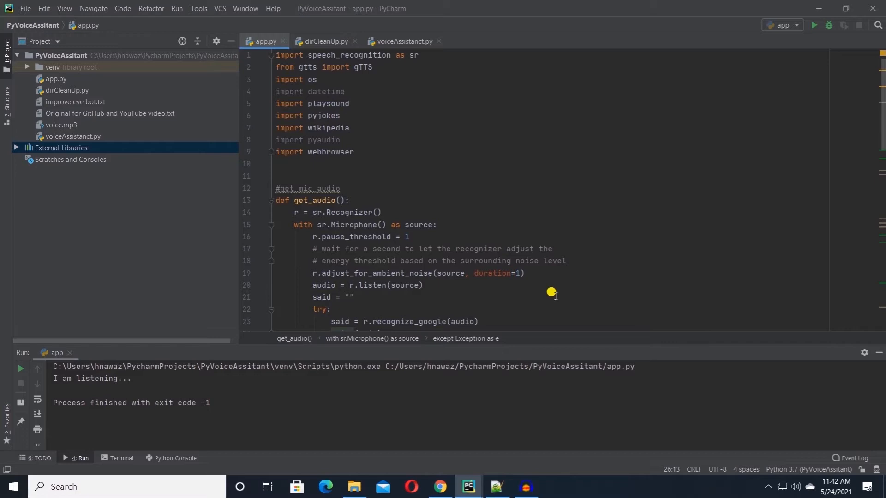
Make the except clause catch sr.UnknownValueError and speak "Sorry, I did not get that.".
scroll(down, 3)
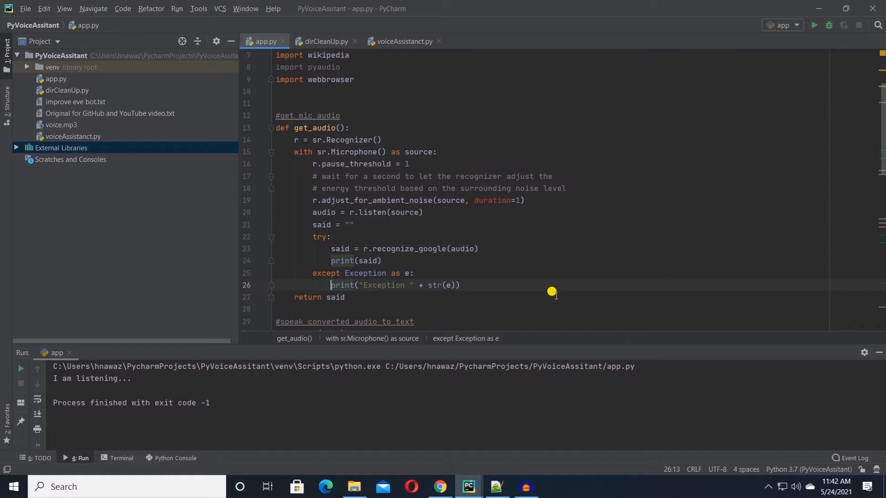
mouse_move(344, 250)
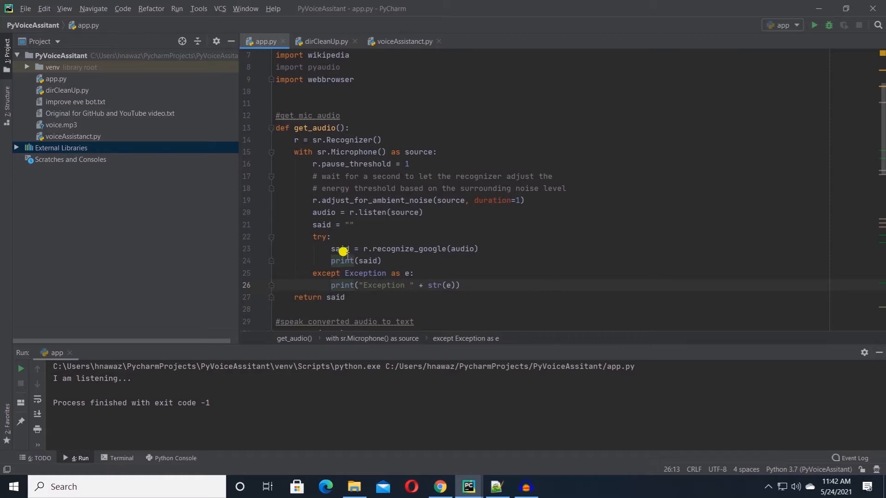
scroll(down, 3)
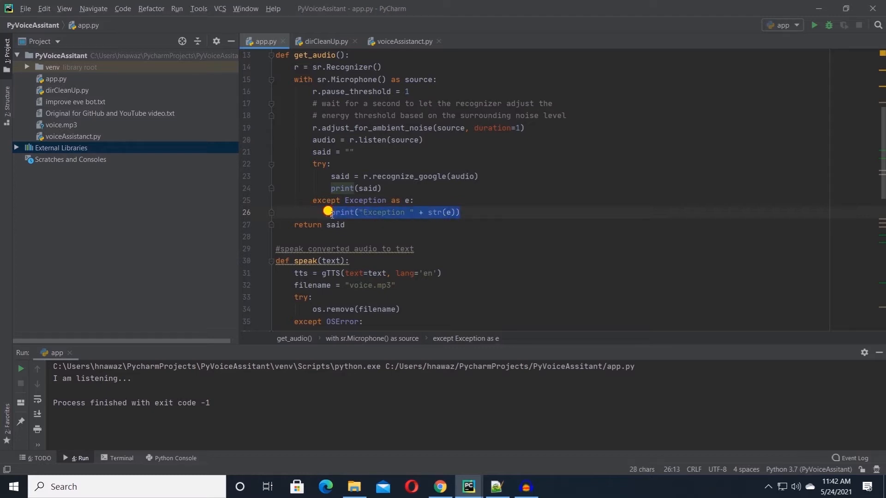
text(speak("Sorry, I did not get that."))
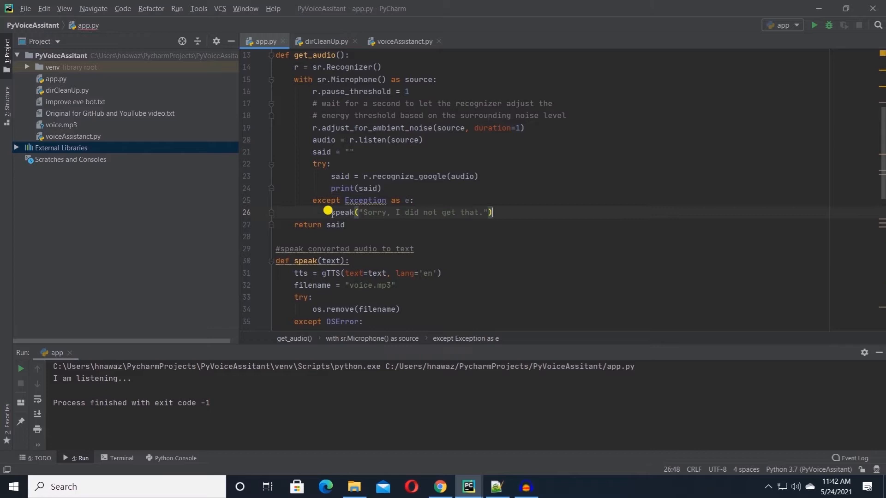
click(364, 201)
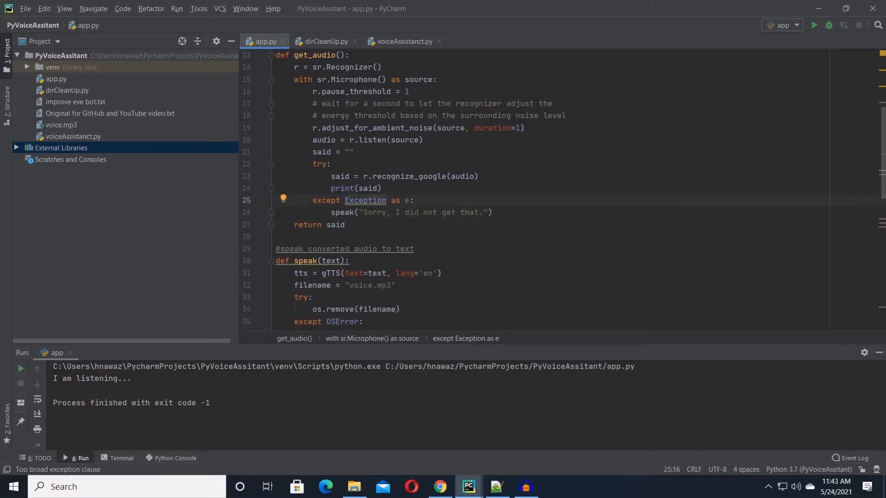
text(sr.un)
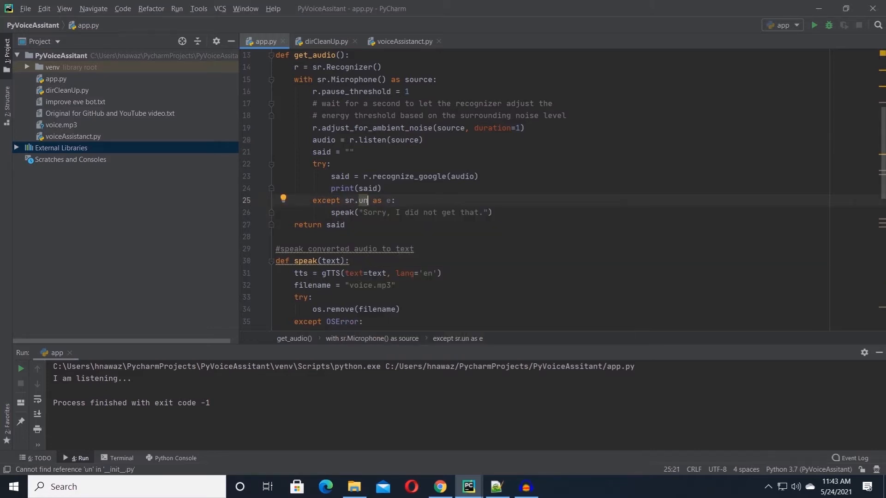
text(UnknownValueError)
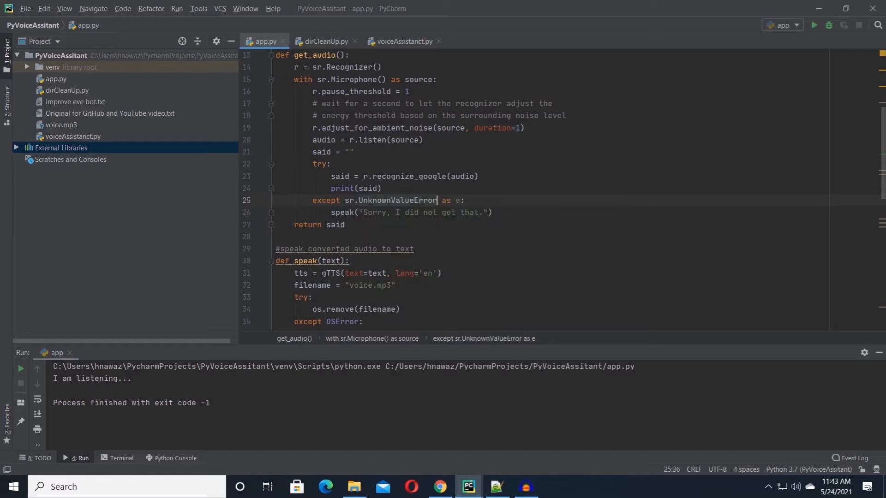
Add an except sr.RequestError clause speaking "Sorry, the service is not available".
key(Backspace)
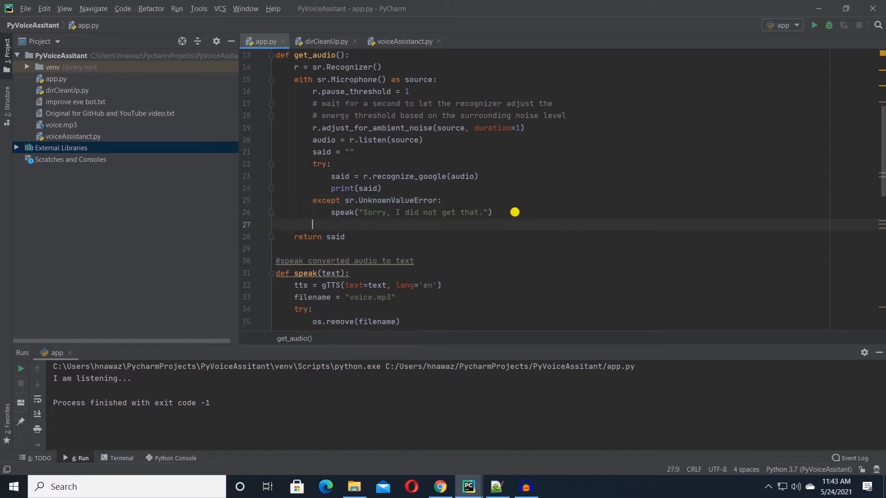
text(except)
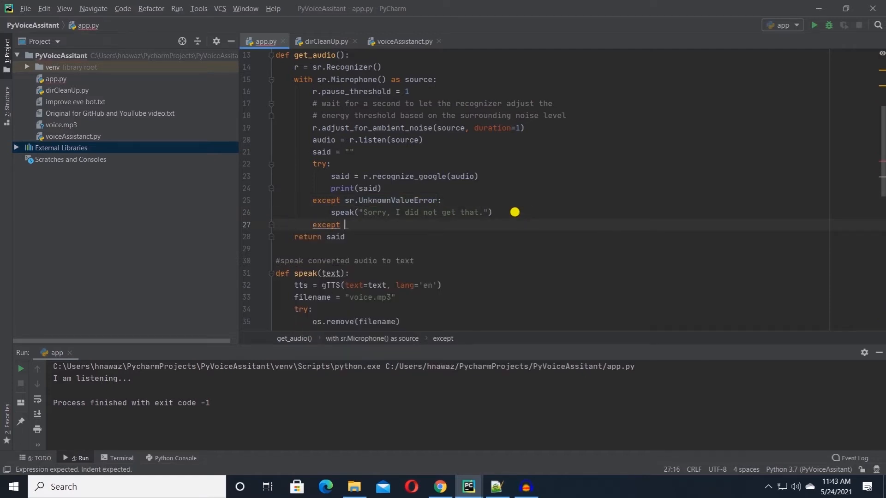
text(sr.RequestError:)
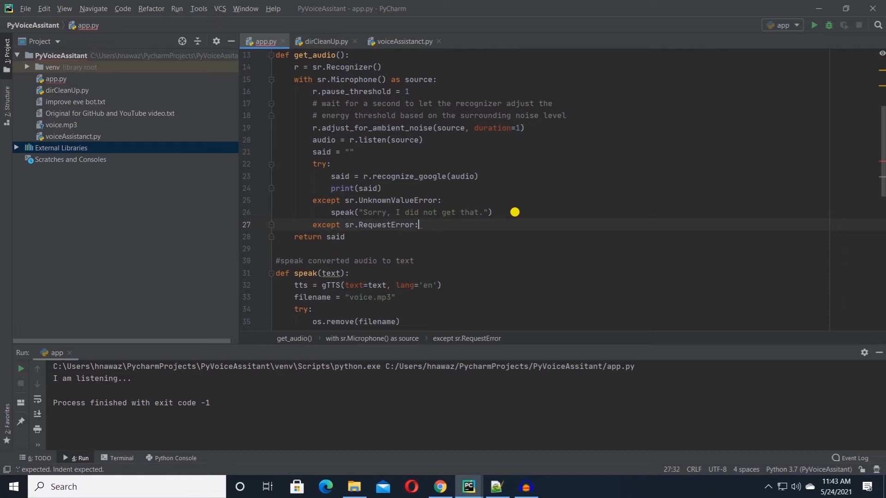
text(speak()
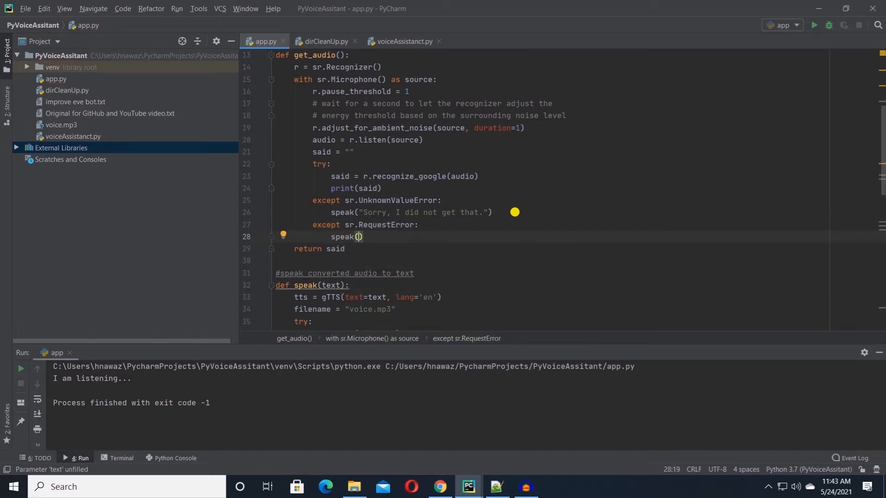
text("Sorry, ")
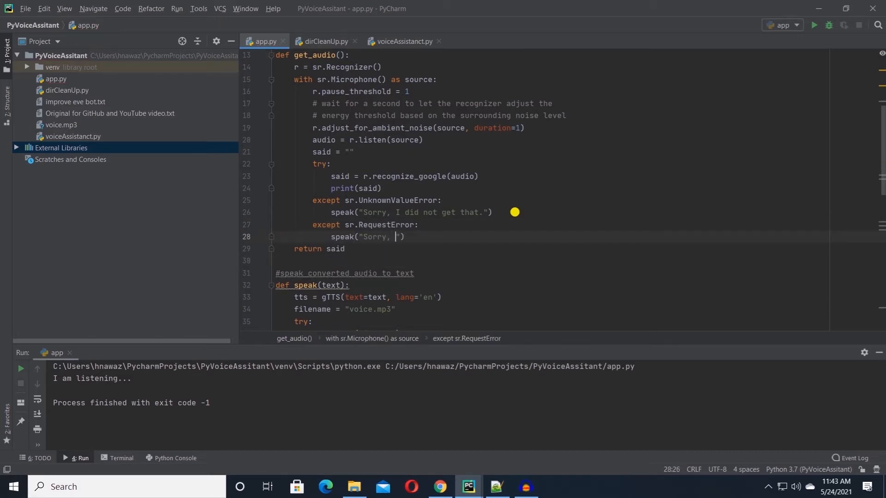
text(the service is)
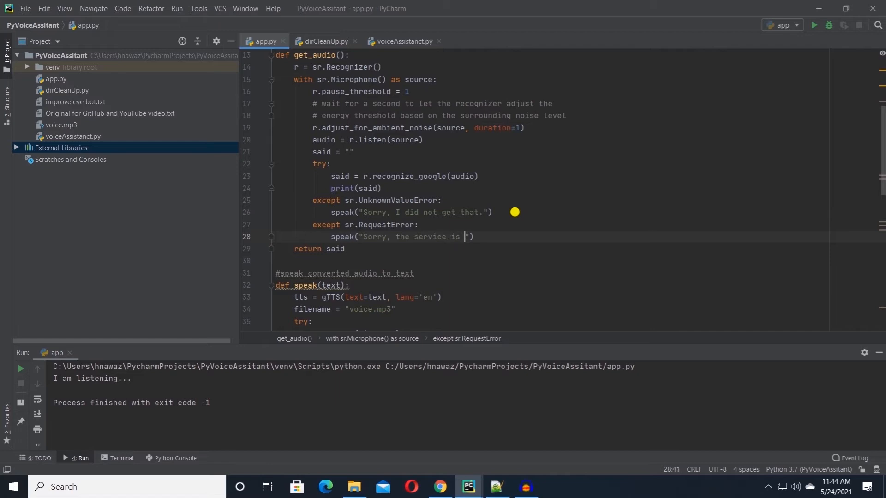
text(not available)
click(575, 248)
text(.lower())
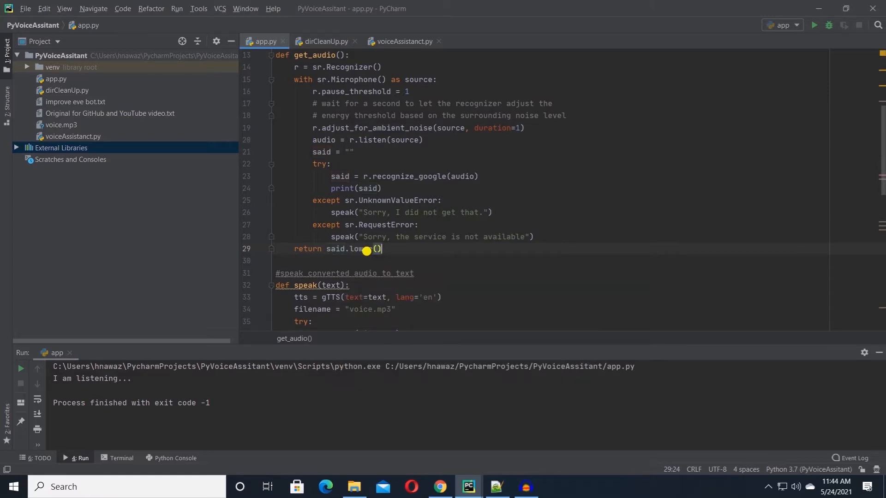
Make get_audio return said.lower().
click(367, 188)
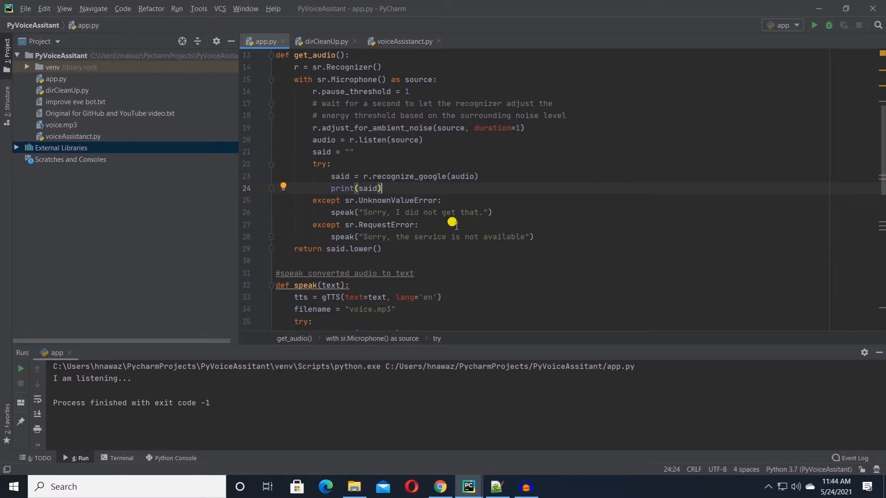
mouse_move(473, 217)
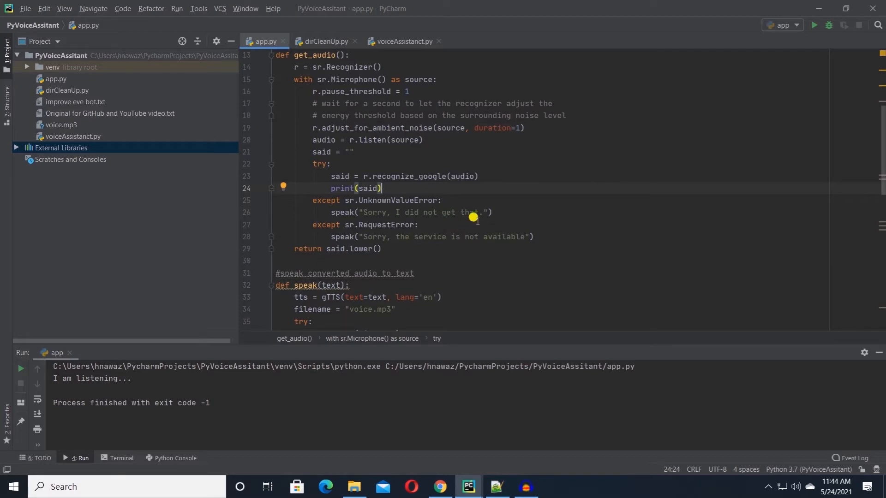
click(509, 212)
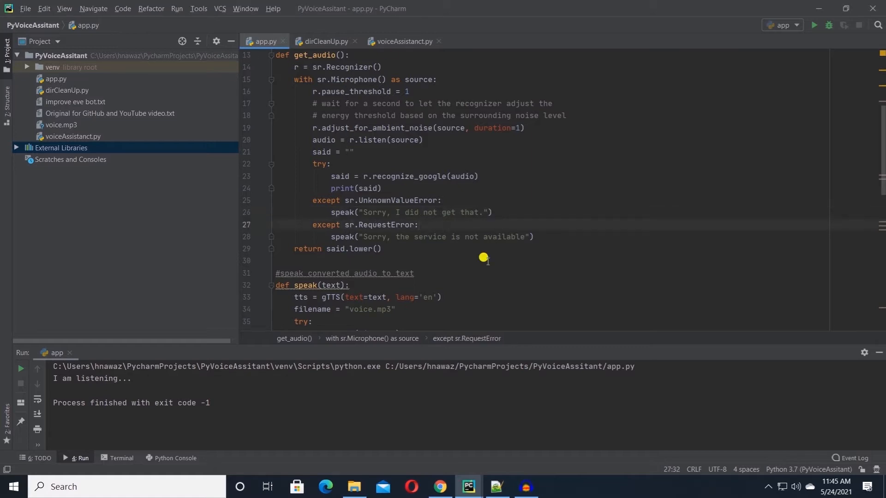
Add a '#funtion to respond to commands' comment and def respond(text) holding the command block.
scroll(down, 3)
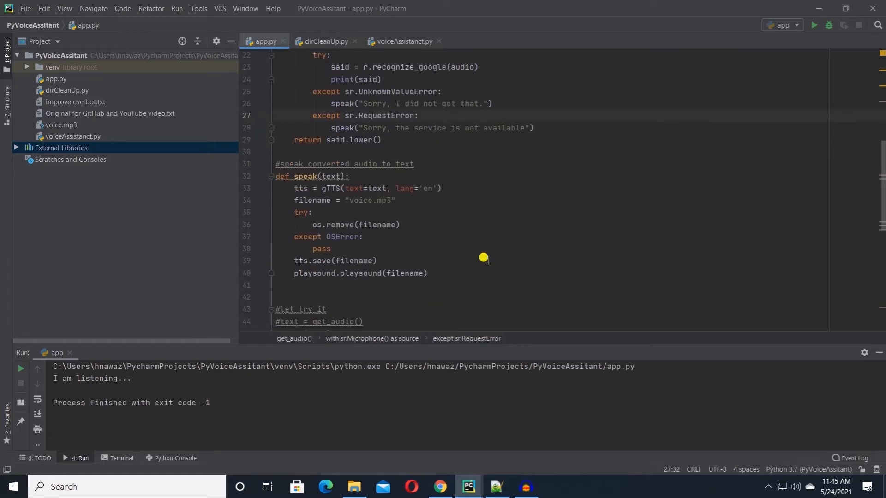
scroll(down, 3)
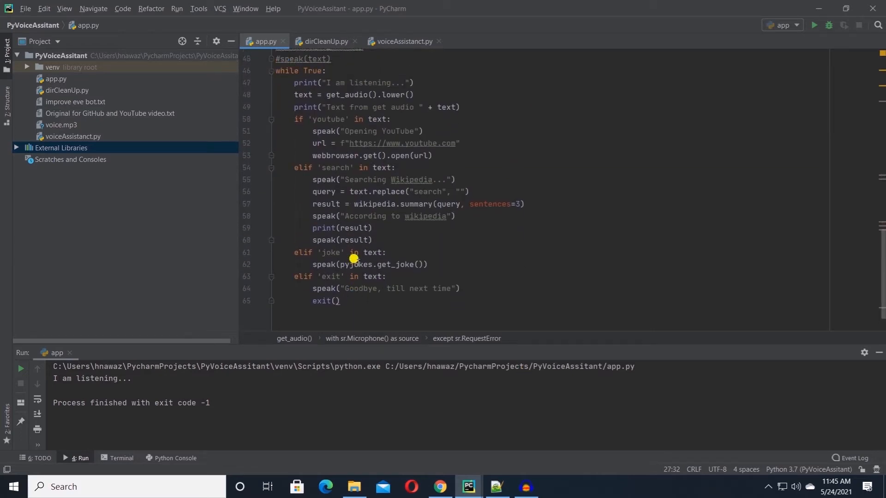
mouse_move(261, 423)
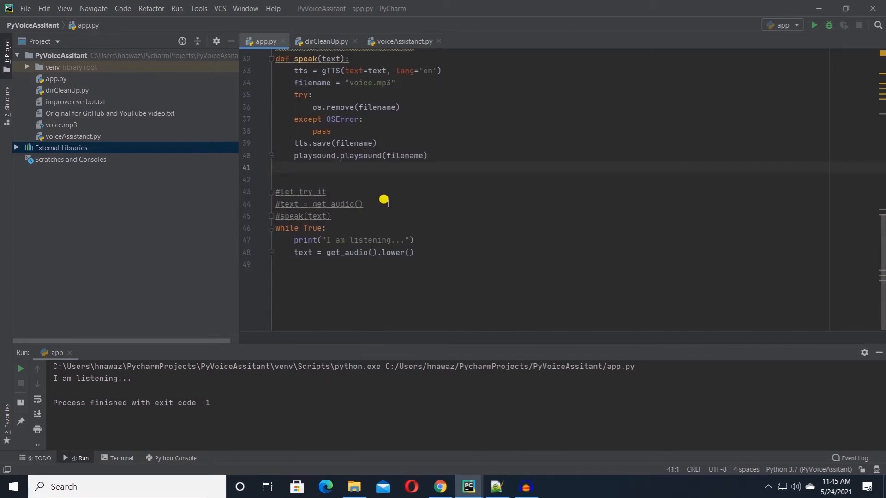
text(#funtion to respond to commands)
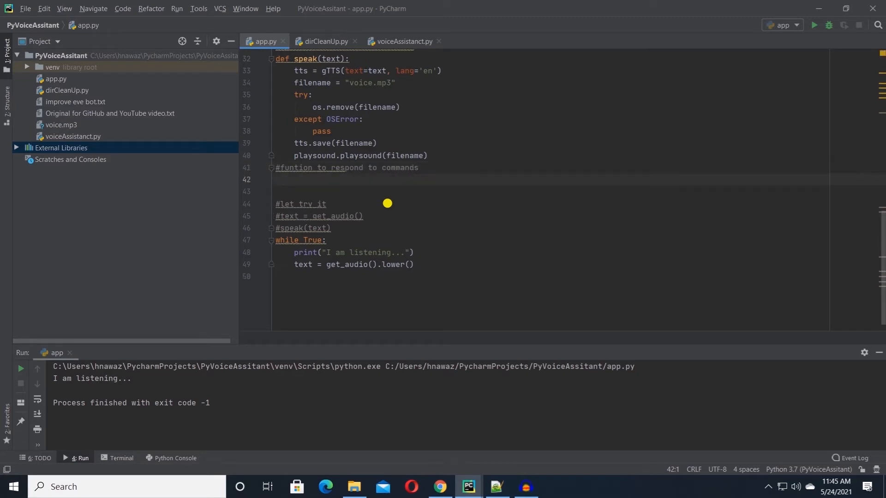
text(def_respond(text):)
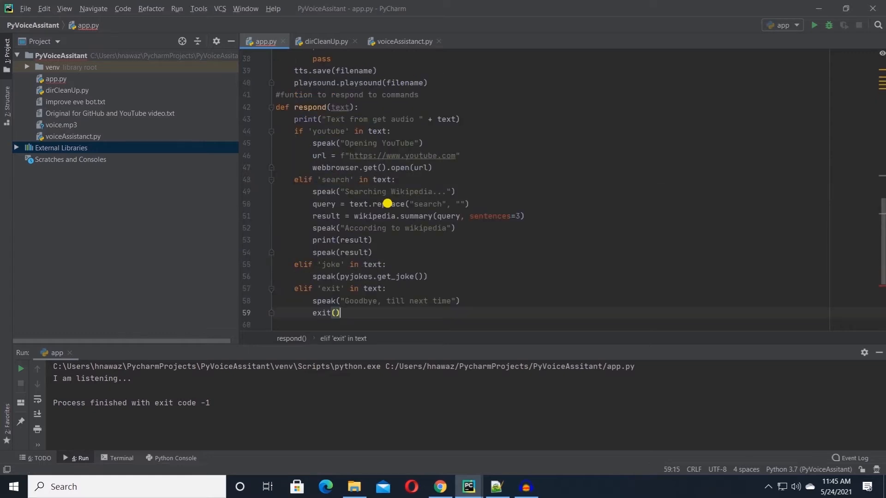
mouse_move(346, 57)
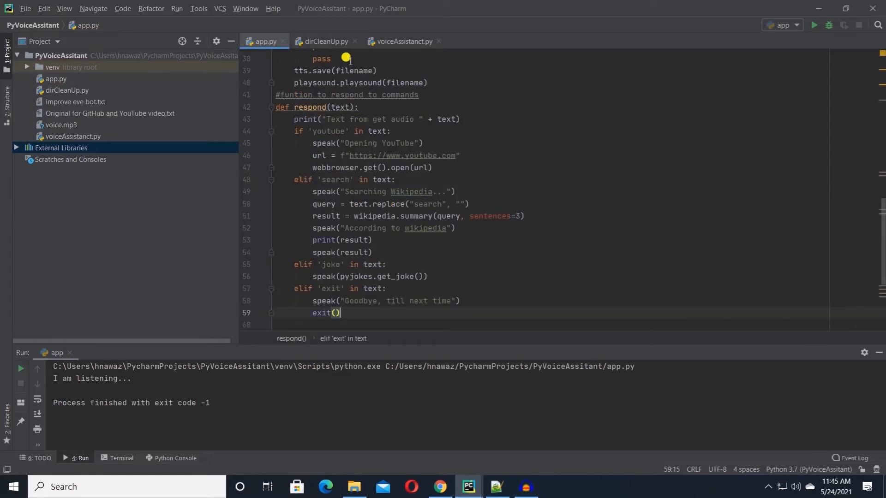
click(427, 82)
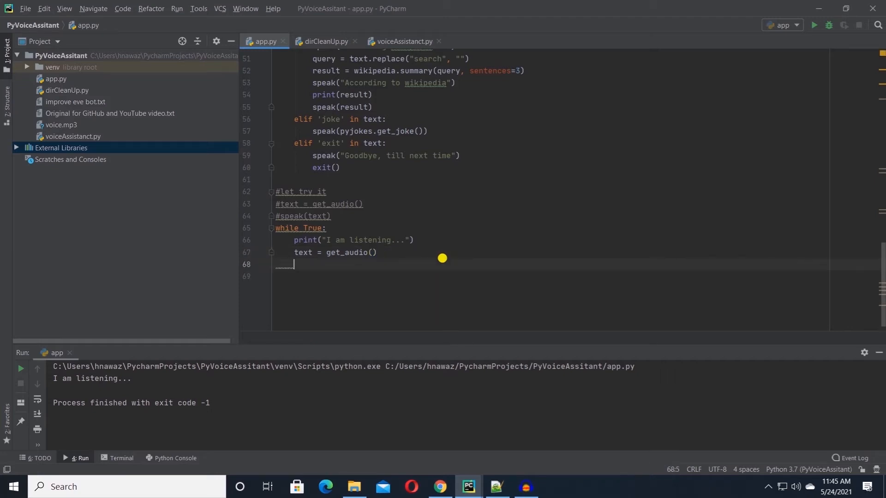
text(respond)
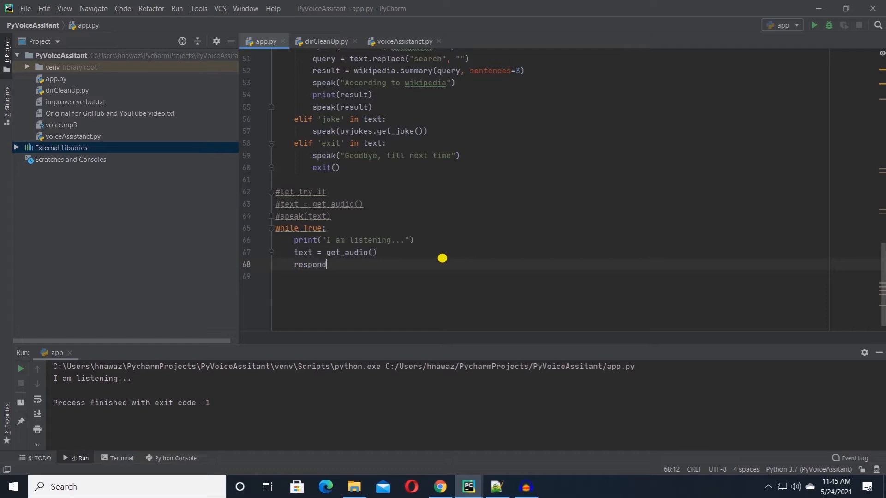
text((text)
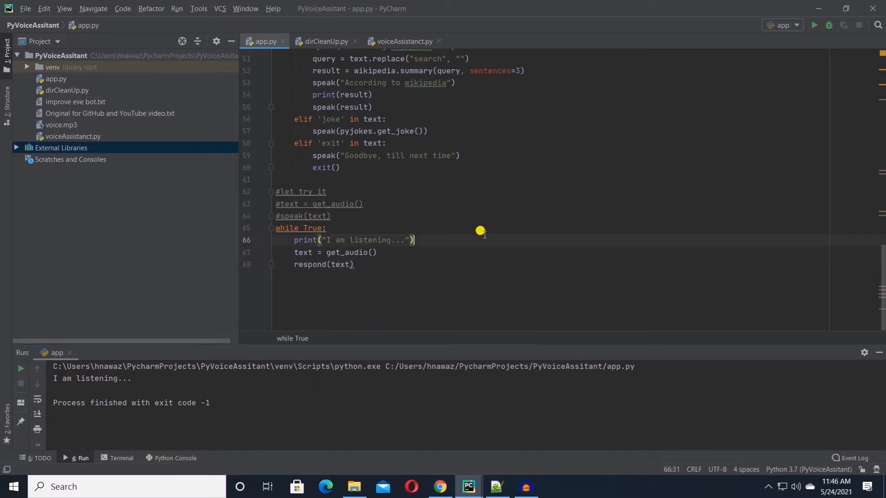
scroll(up, 3)
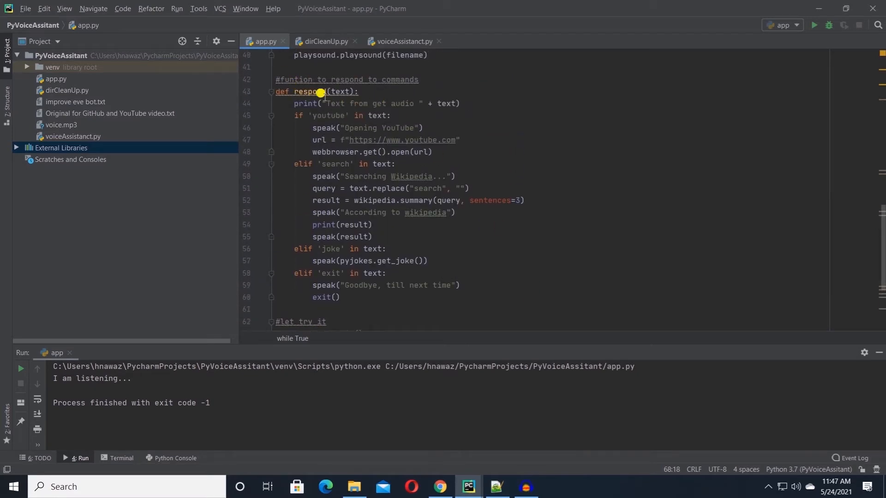
mouse_move(460, 91)
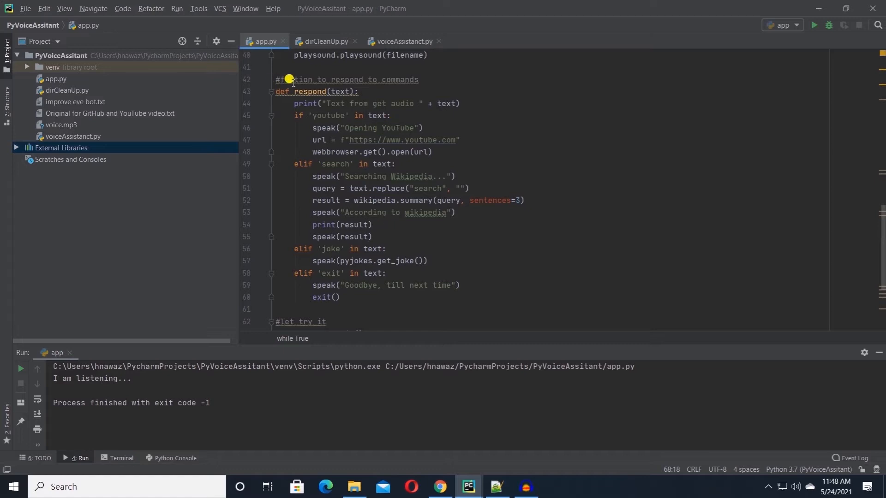
mouse_move(372, 154)
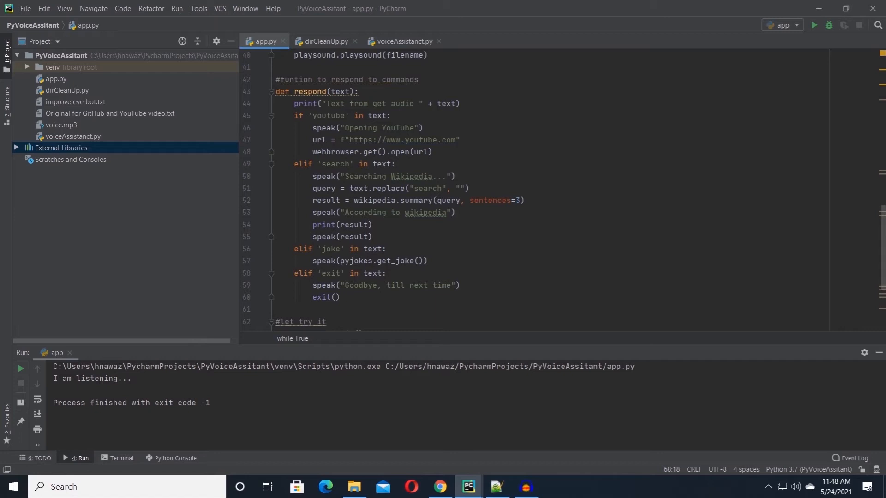
Have the youtube branch speak "What do you want to search for?" and set keyword = get_audio().
click(446, 127)
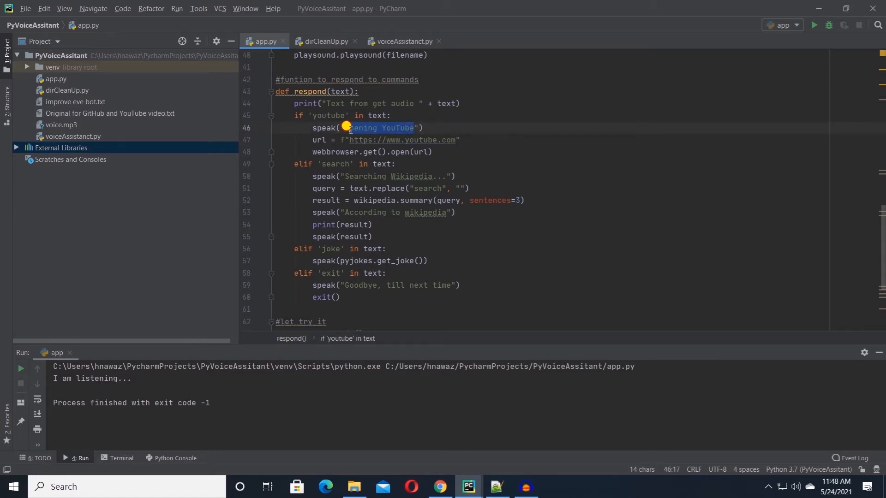
text(Wg"))
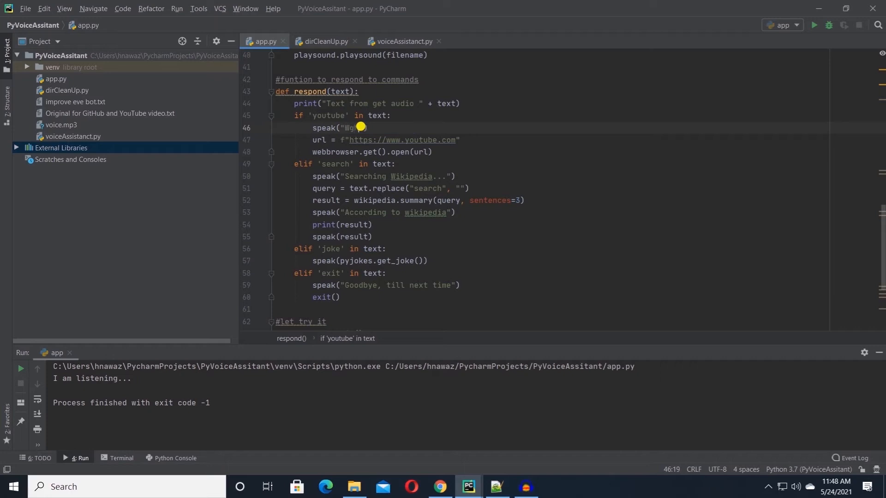
text(do you want to sear)
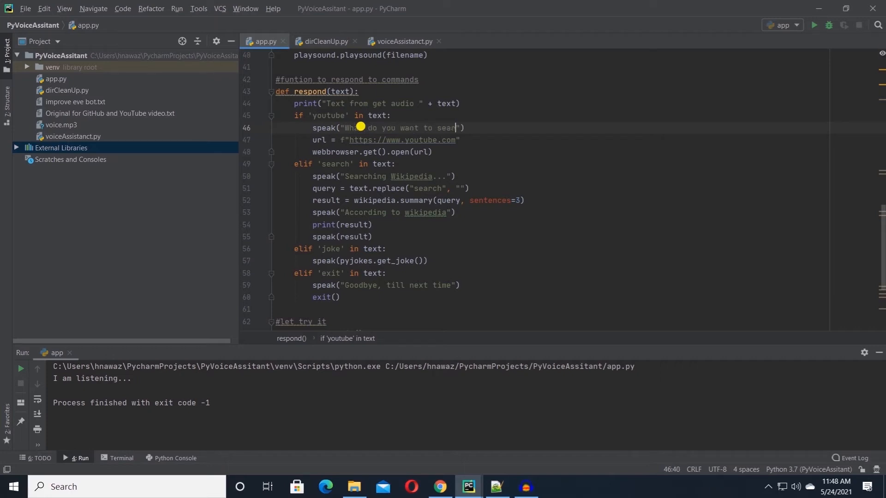
text(for?)
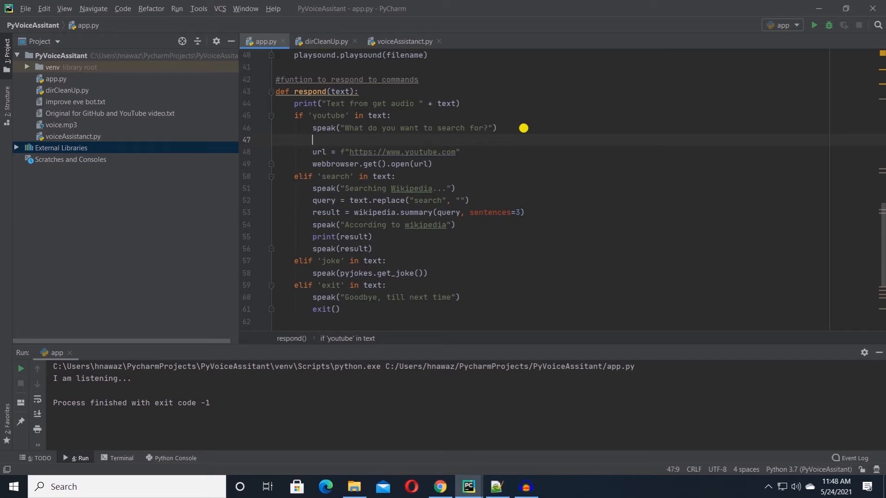
text(keywork)
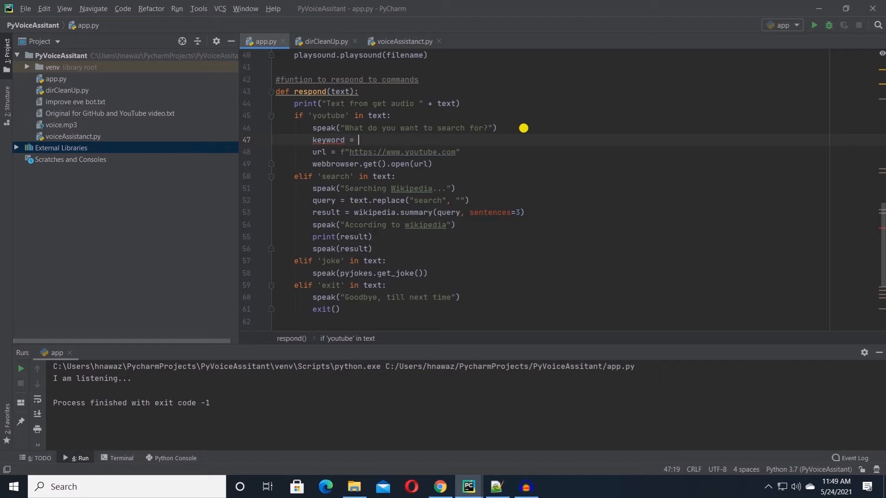
text(get_audio())
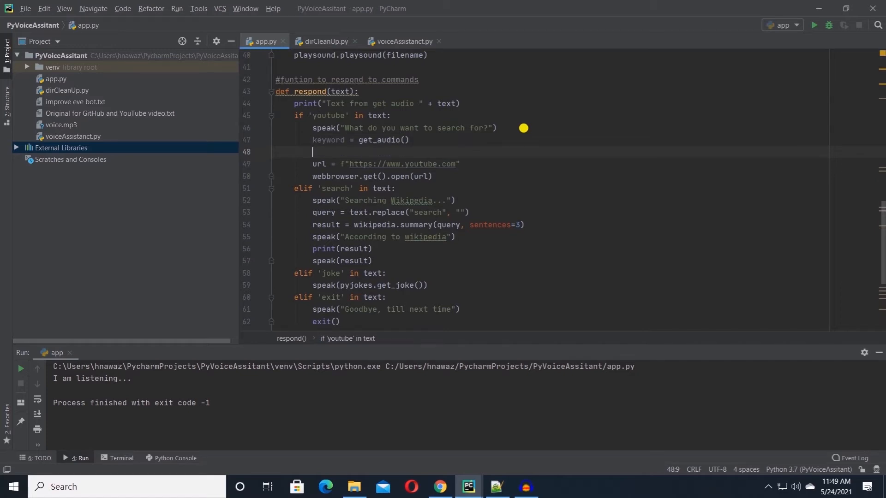
Add an if keyword != '' check and build an f-string YouTube search_query URL from keyword.
text(if keyword!= '':)
click(553, 163)
text(/result)
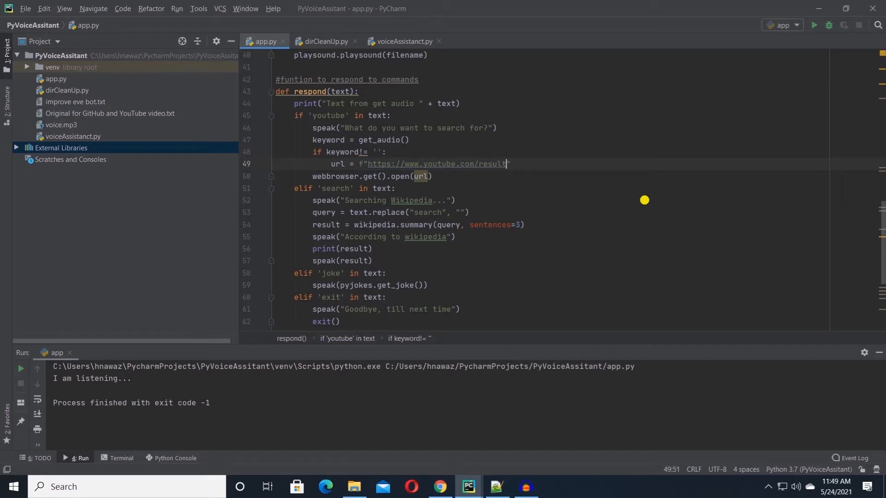
text(?search_query=)
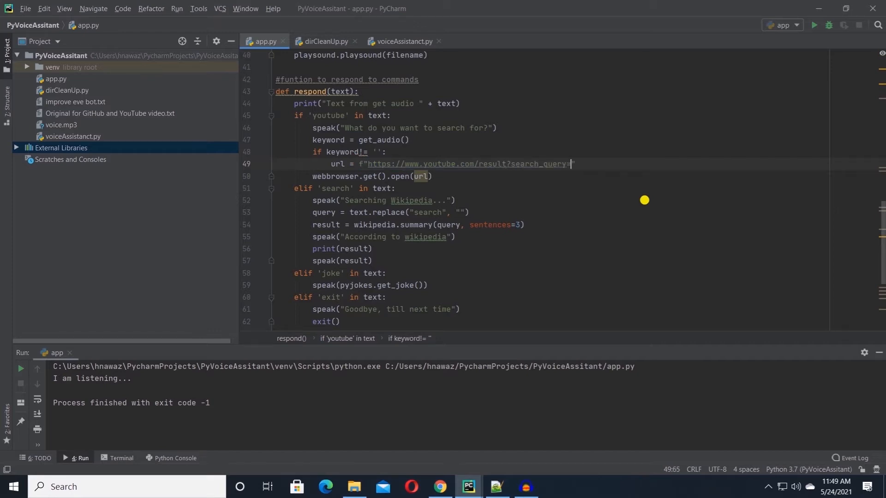
text({keyword)
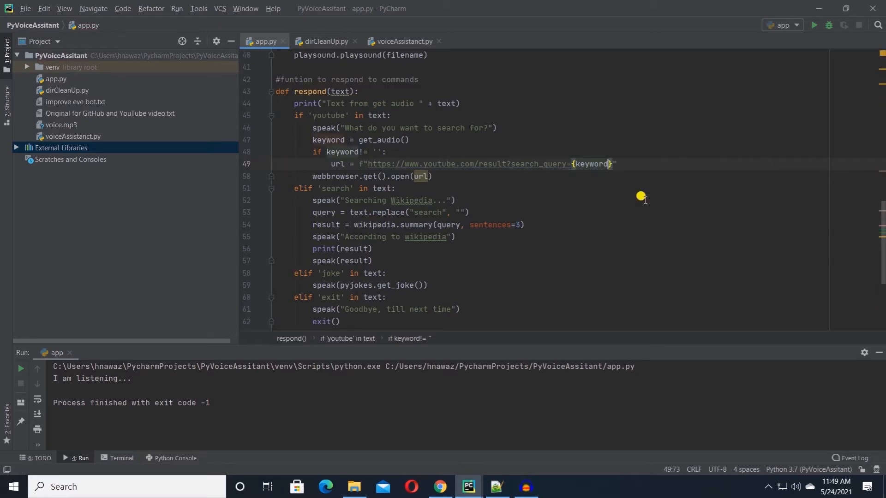
double_click(328, 140)
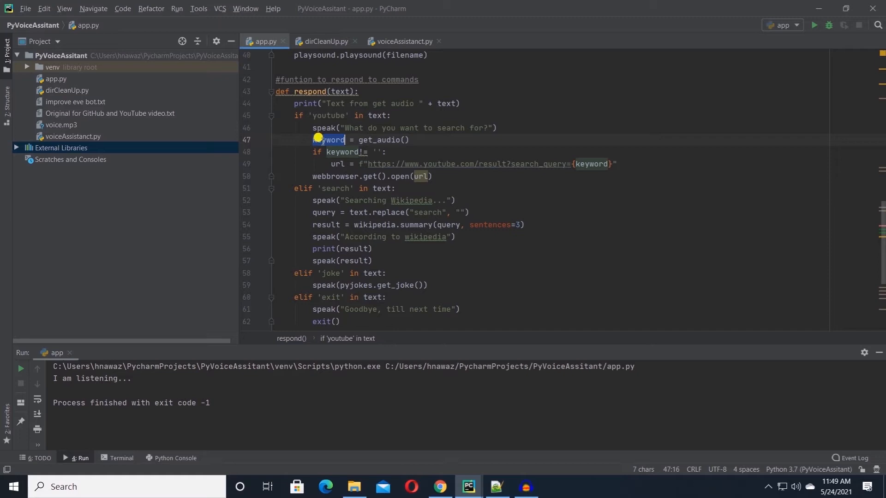
mouse_move(517, 157)
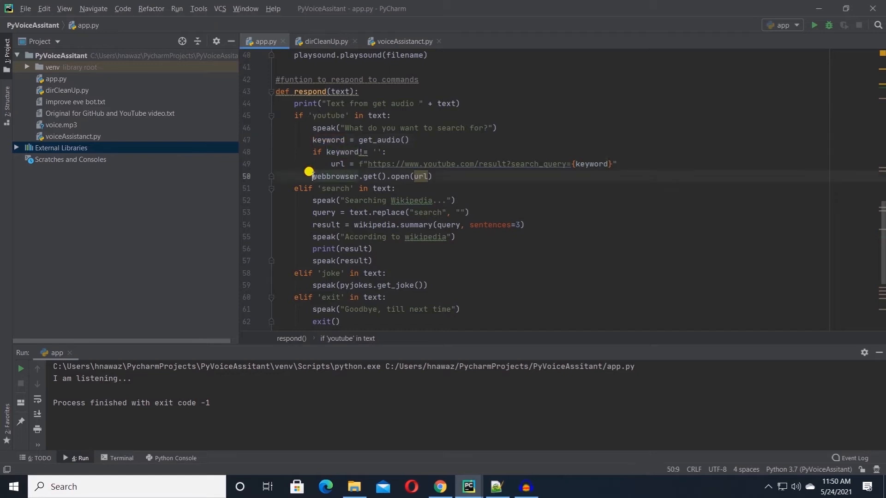
Move the webbrowser open call under the keyword check and begin speak(f"Here is what I have found fo…").
click(456, 175)
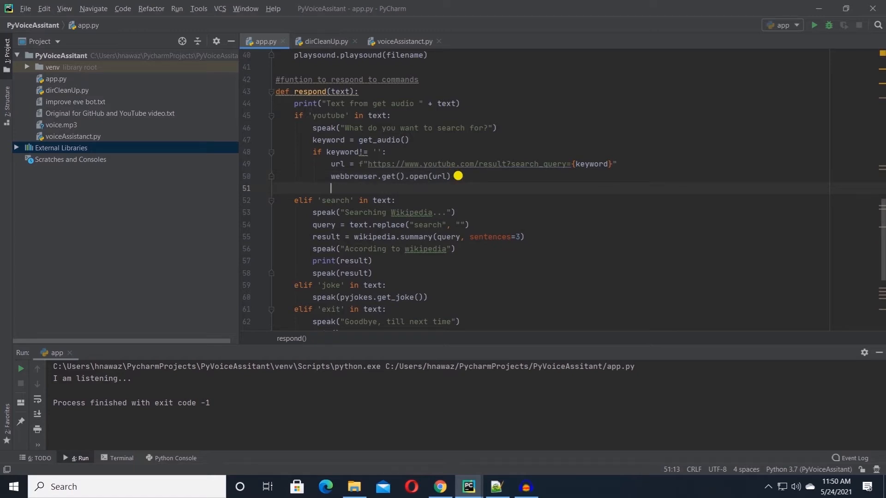
text(speak())
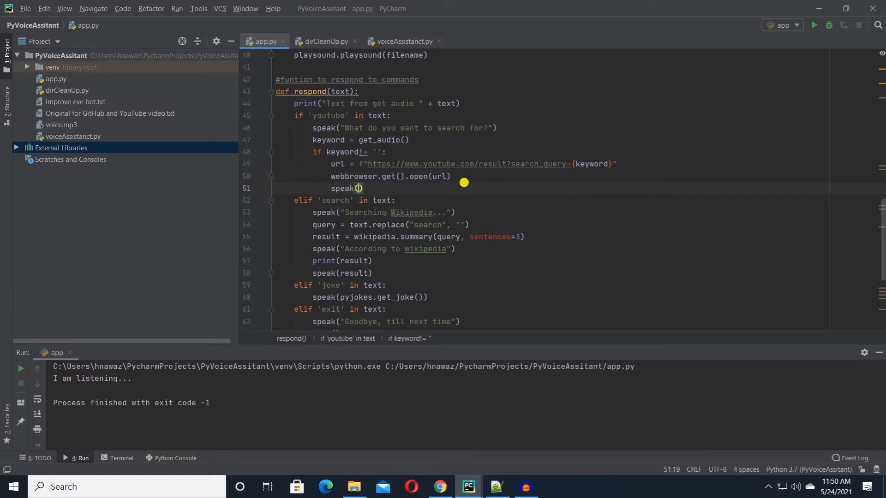
text(f")
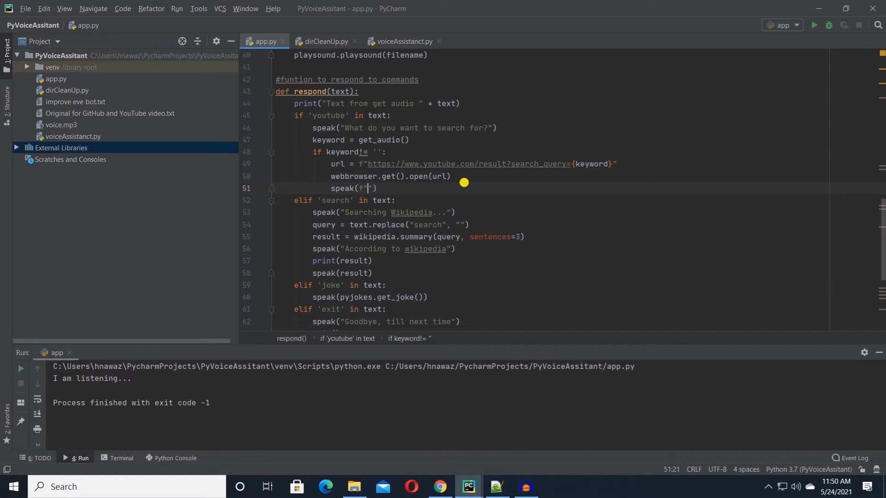
text(Here)
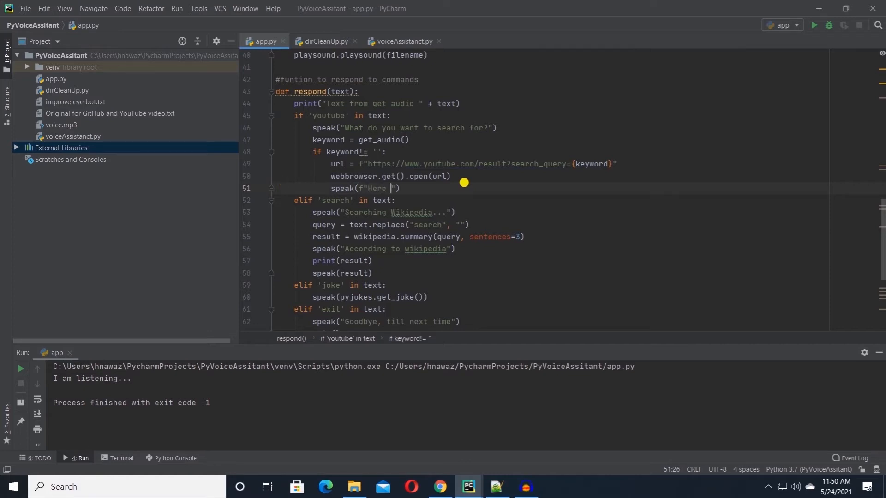
text(is what)
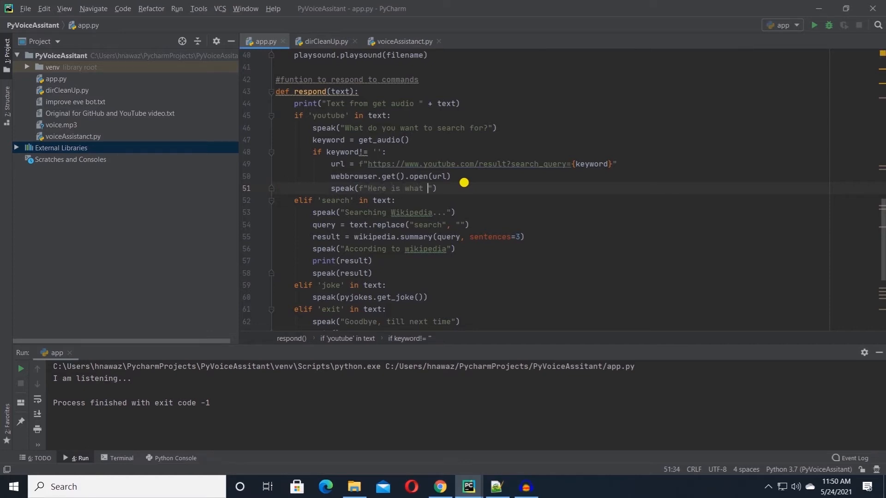
text(I have found for {keyword)
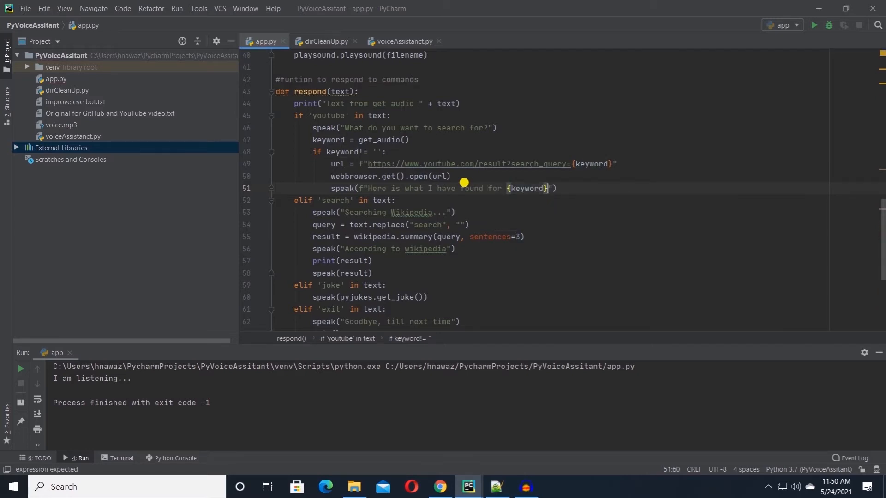
Finish the message with 'on youtube', then make search use query = get_audio() guarded by if query != ''.
text(on youtube)
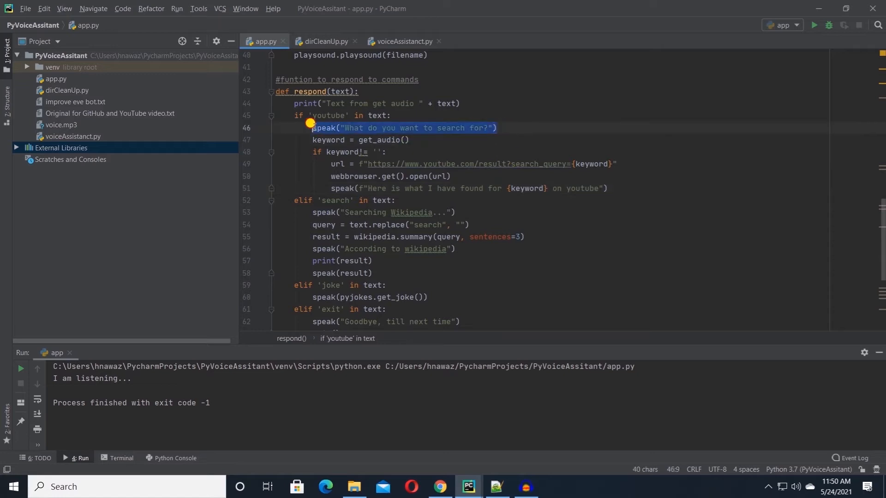
mouse_move(358, 205)
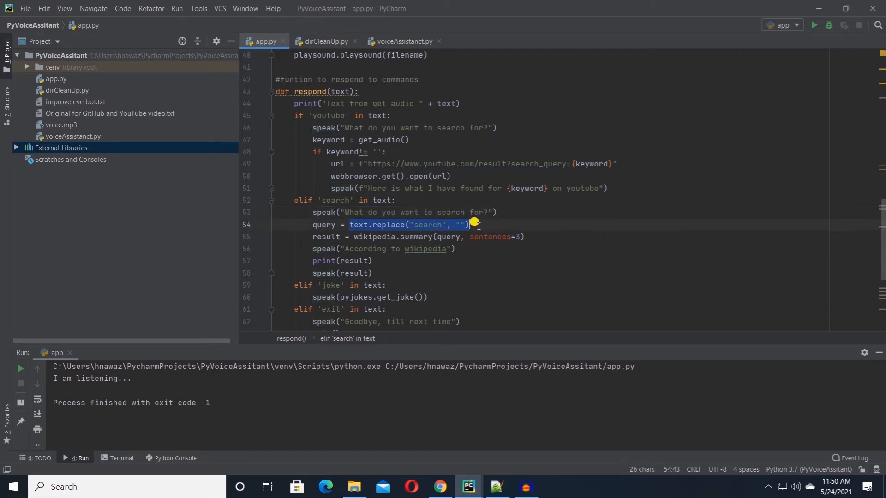
text(get_audio())
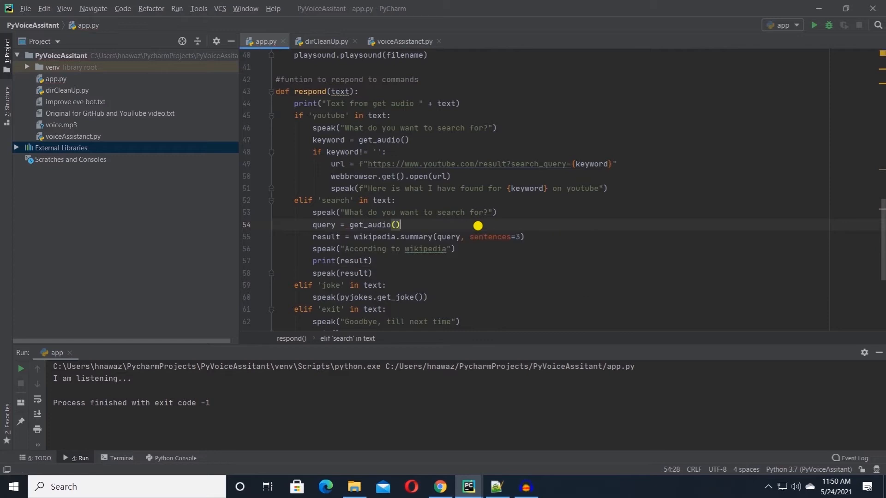
text(if query !=')
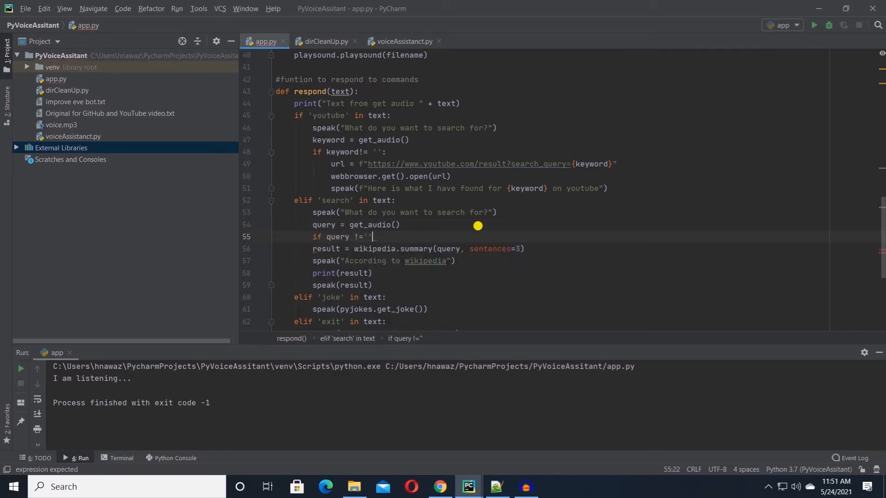
text(:)
key(enter)
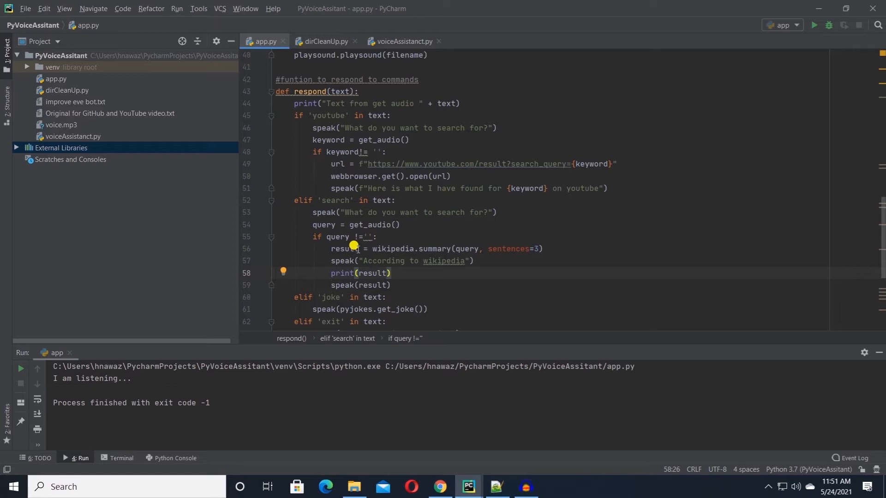
mouse_move(473, 248)
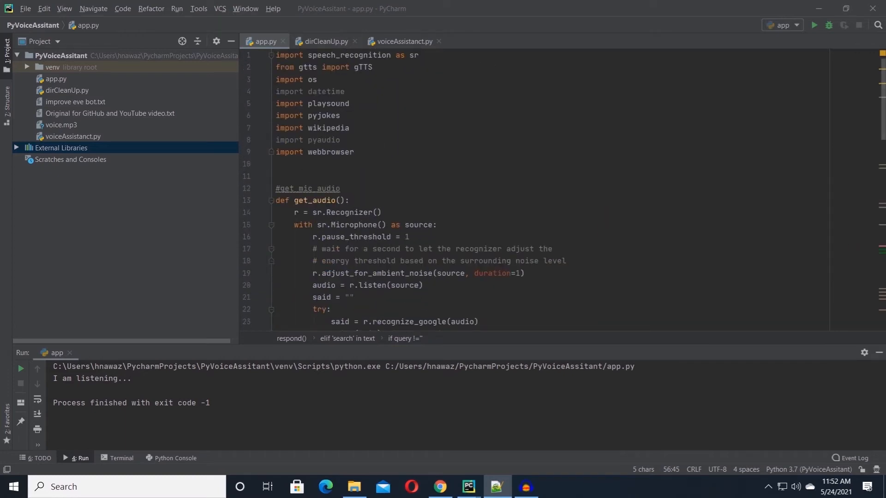
mouse_move(324, 132)
text(import)
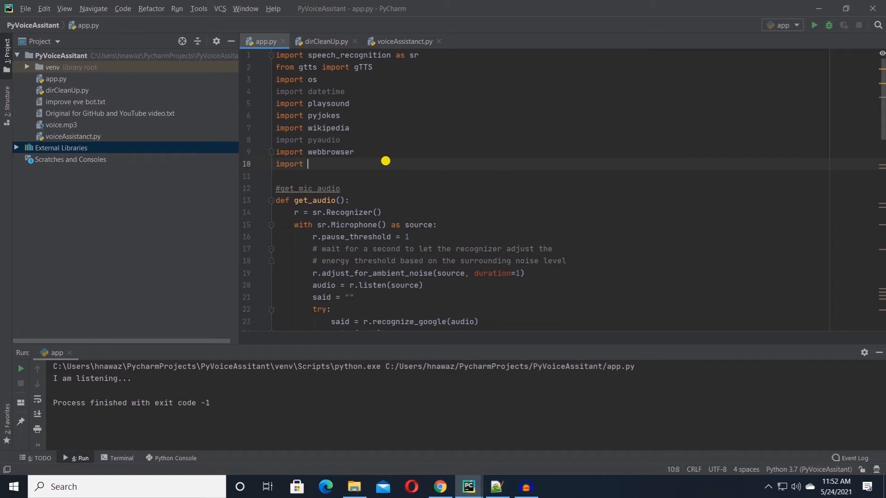
Import winshell and add an elif 'empty recycle bin' in text branch.
text(winshell)
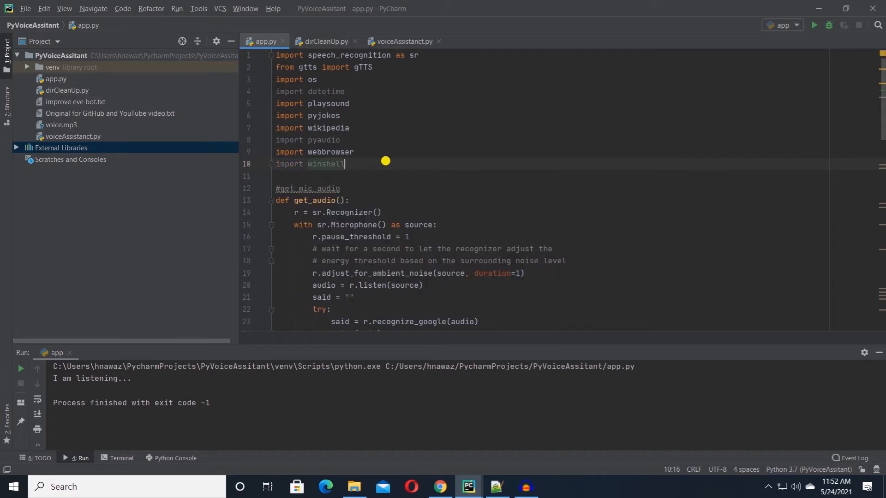
scroll(down, 3)
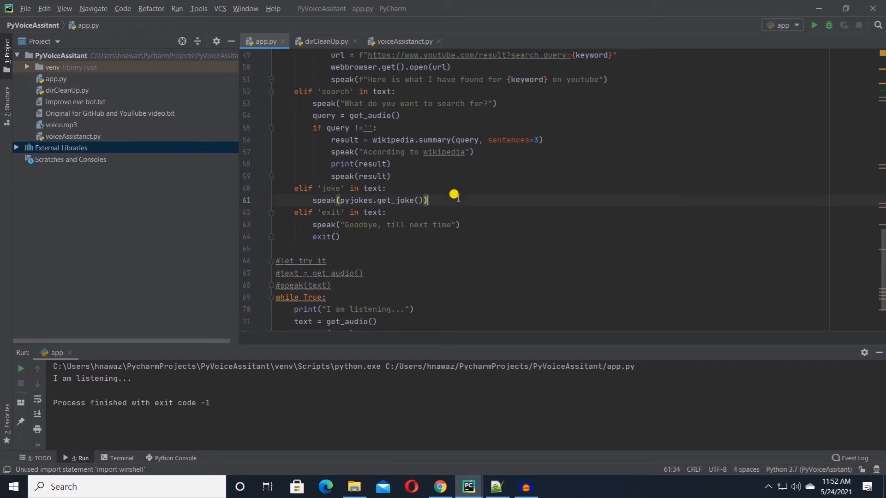
text(elif)
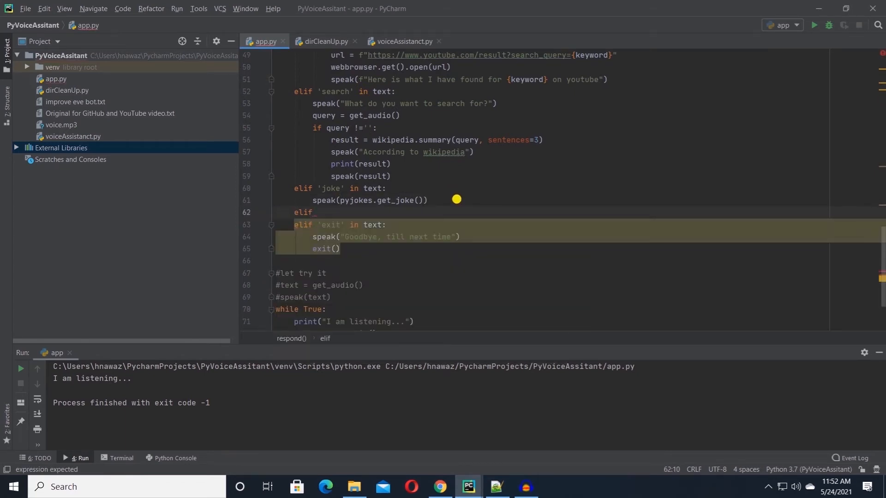
text('empty ')
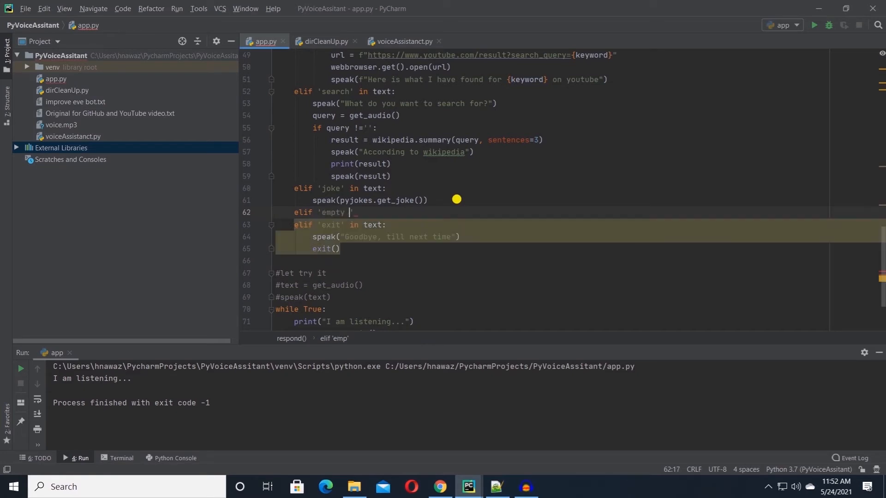
text(recycle bi)
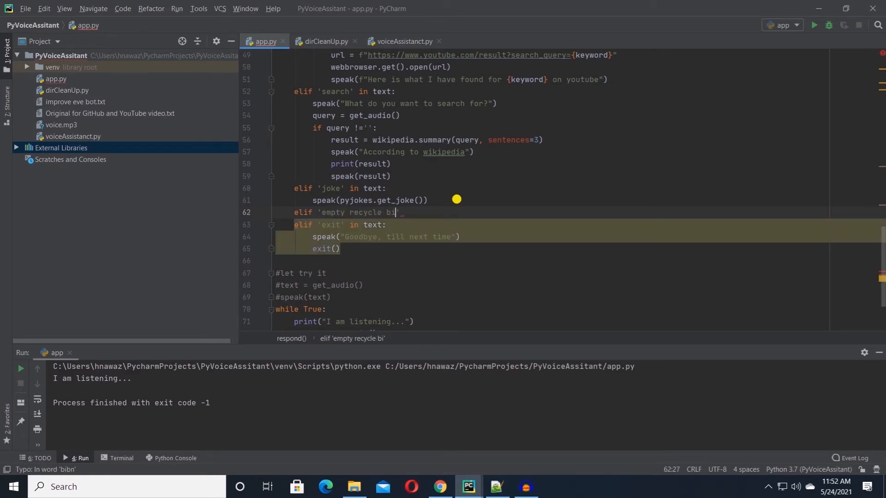
text(n' in_text)
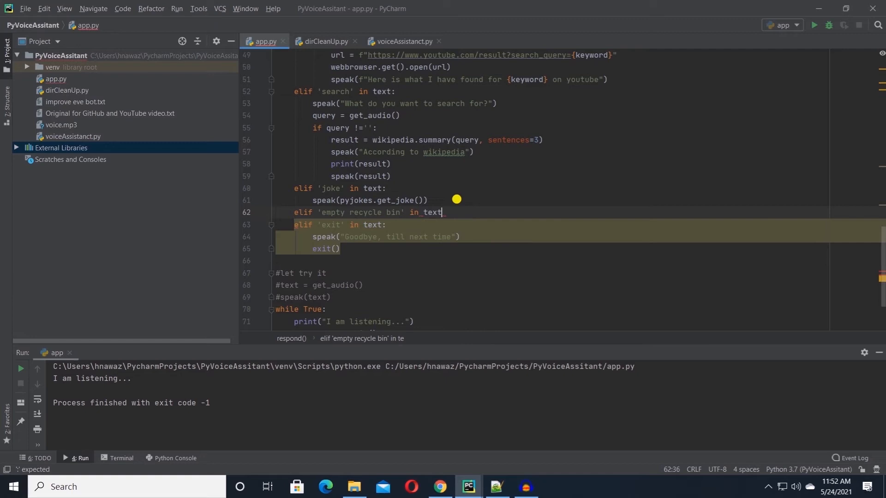
Call winshell.recycle_bin().empty(confirm=False, show_progress=False, sound=True) and speak "Recycle bin emptied".
text(winshell.recycle_bin()
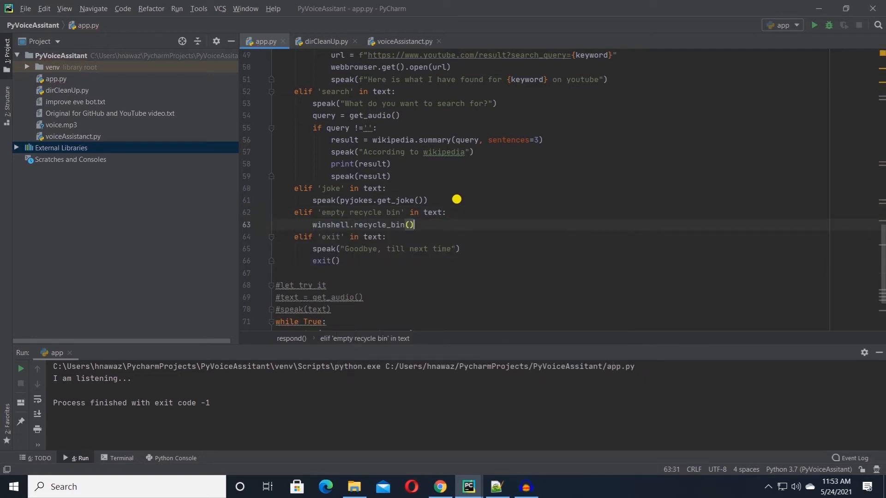
text(.empty()
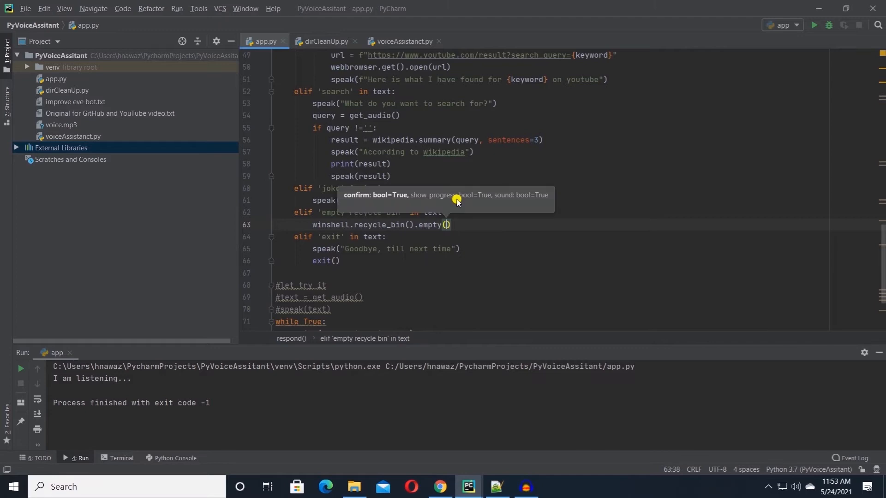
text(confirm=False,)
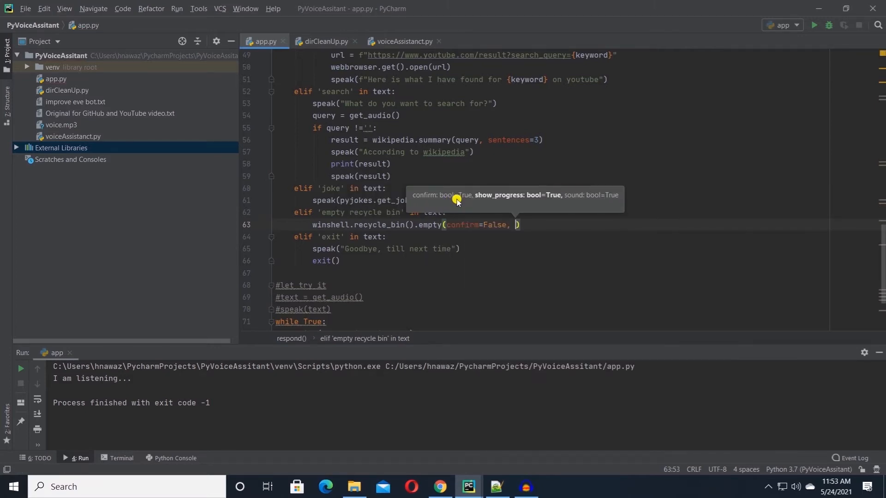
text(show_progress=f)
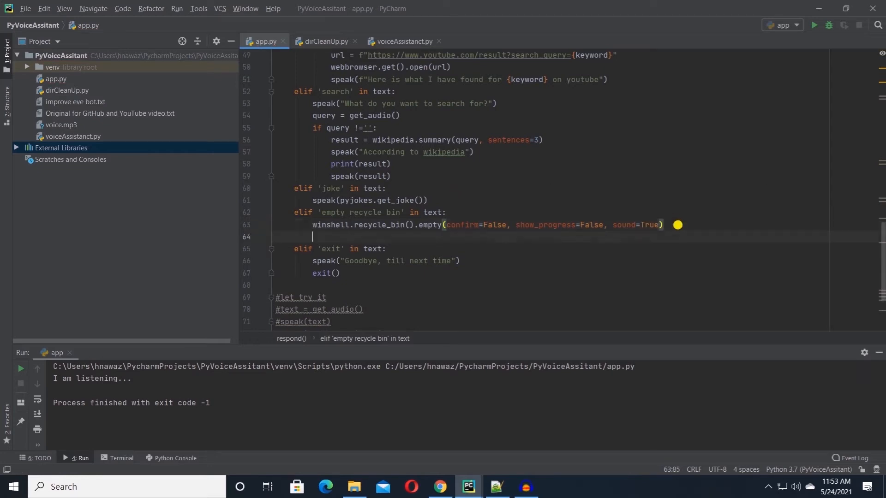
text(speak())
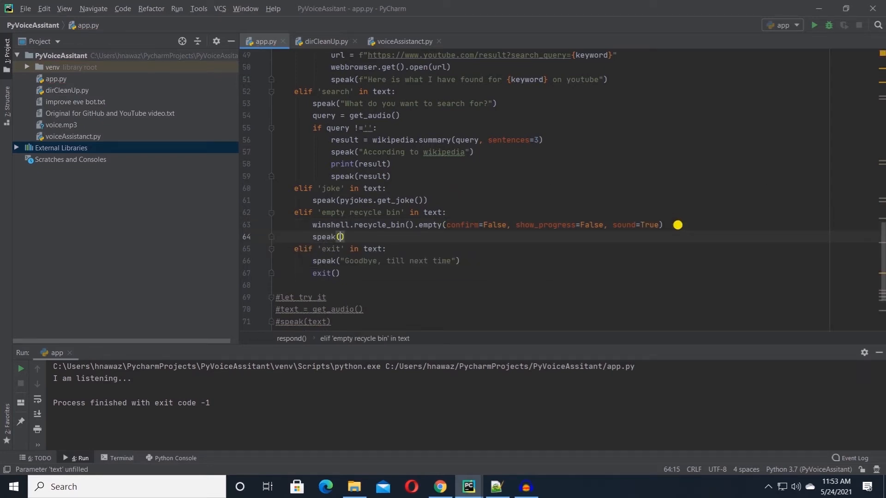
text("Recycle bin")
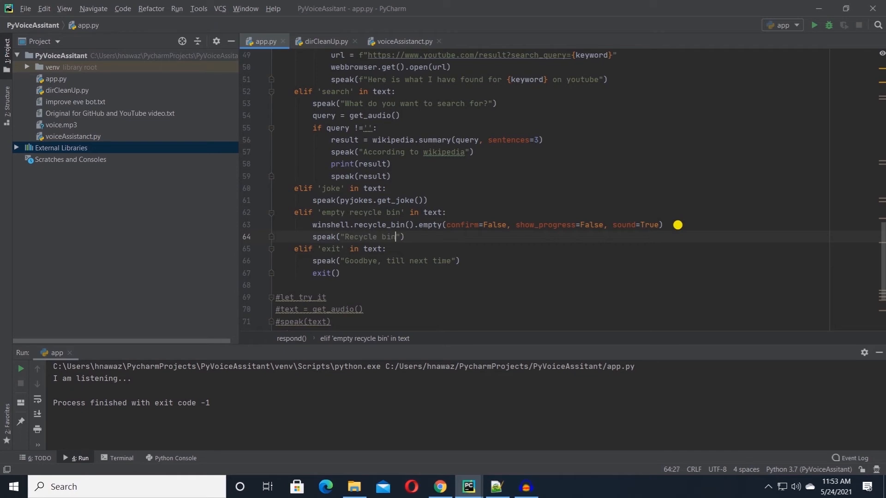
text(emptied)
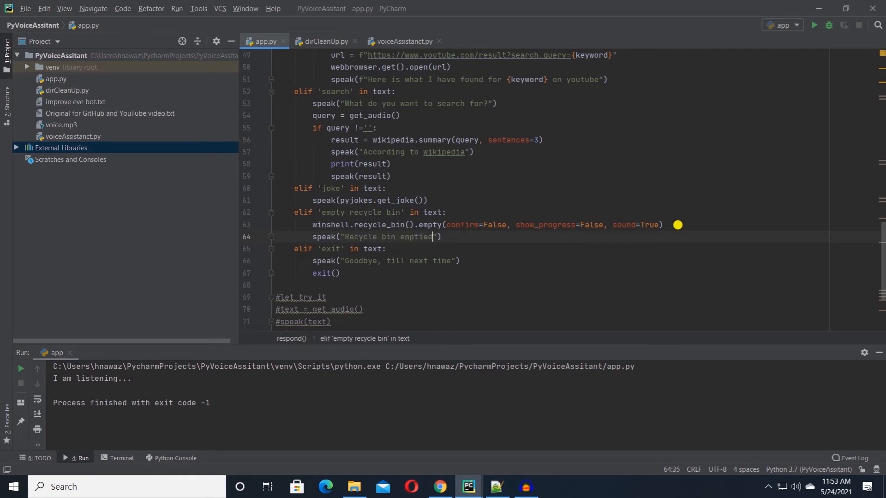
Change the import to 'from datetime import datetime'.
scroll(up, 3)
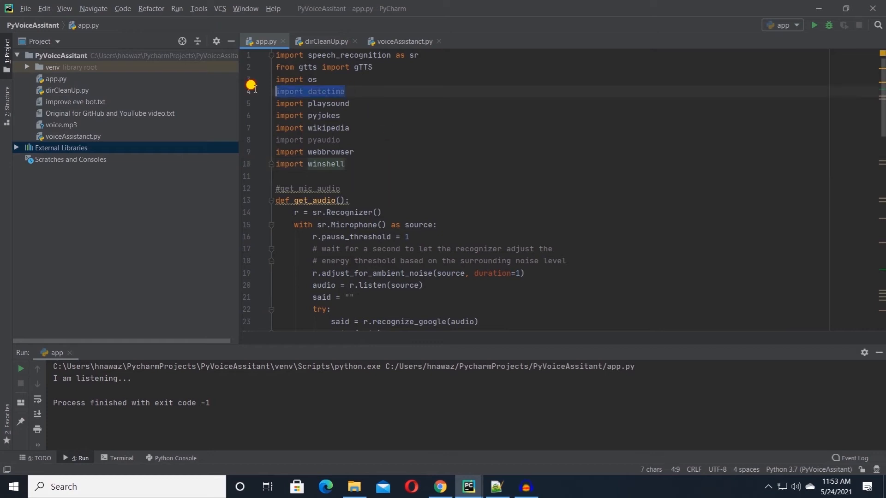
text(from)
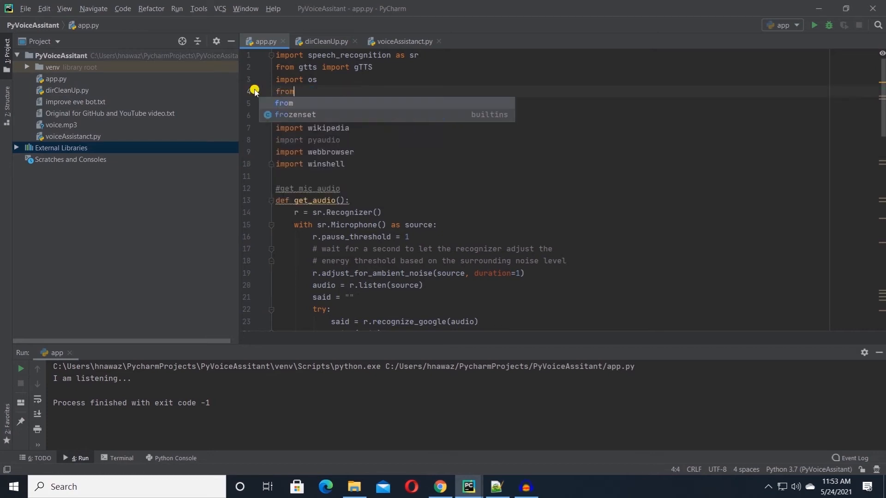
text(datet)
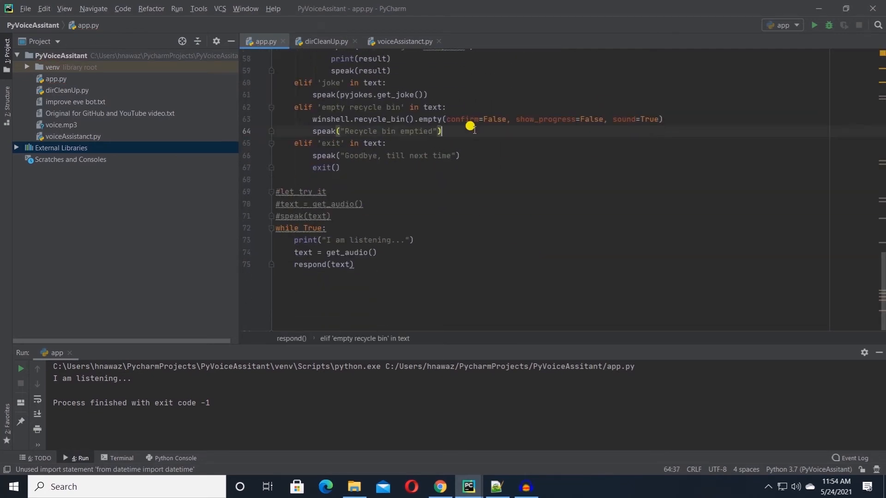
Add an elif 'what time' branch with strTime = datetime.today().strftime("%H:%M %p"), printing and speaking it.
text(elif 'wh')
text(strTime =)
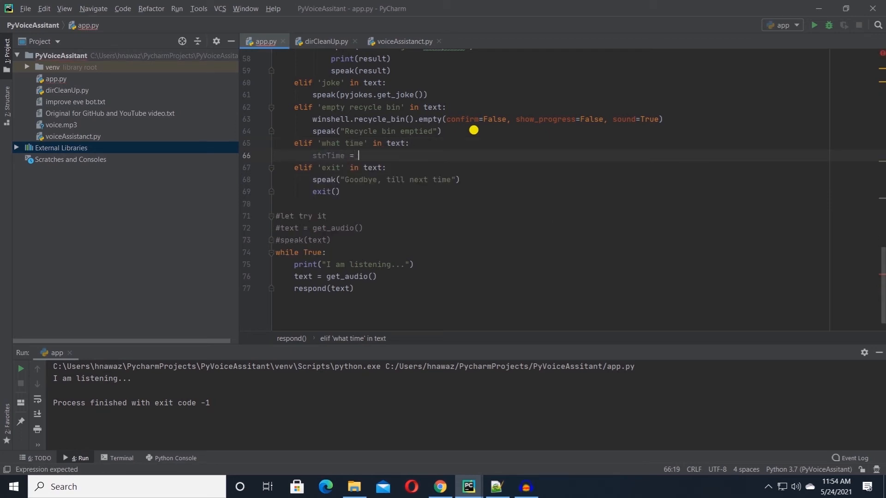
text(datetime.today().strftime(")
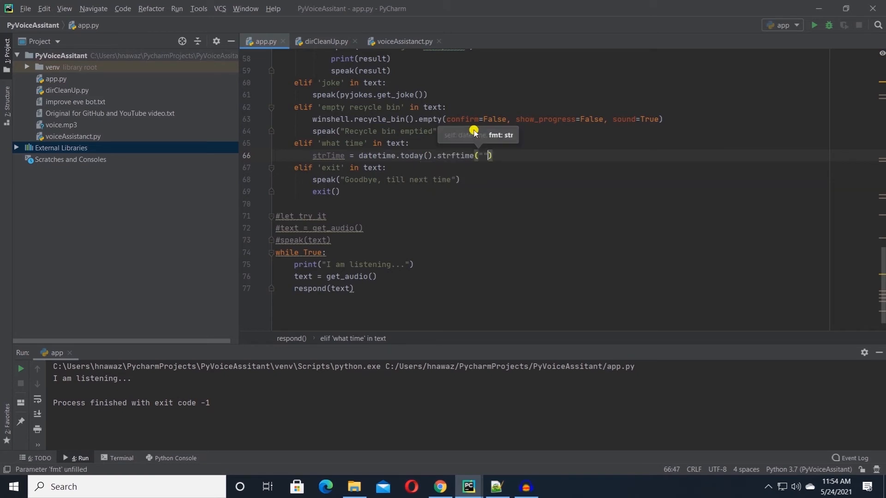
text(%)
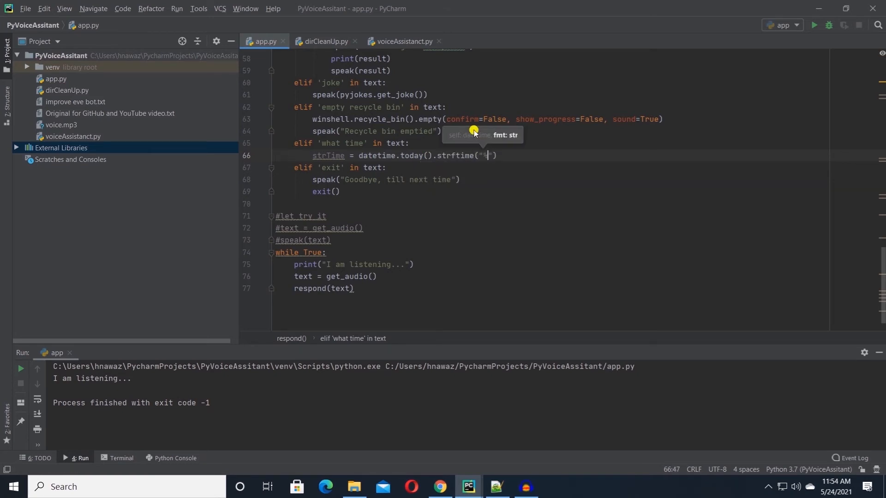
text(H:)
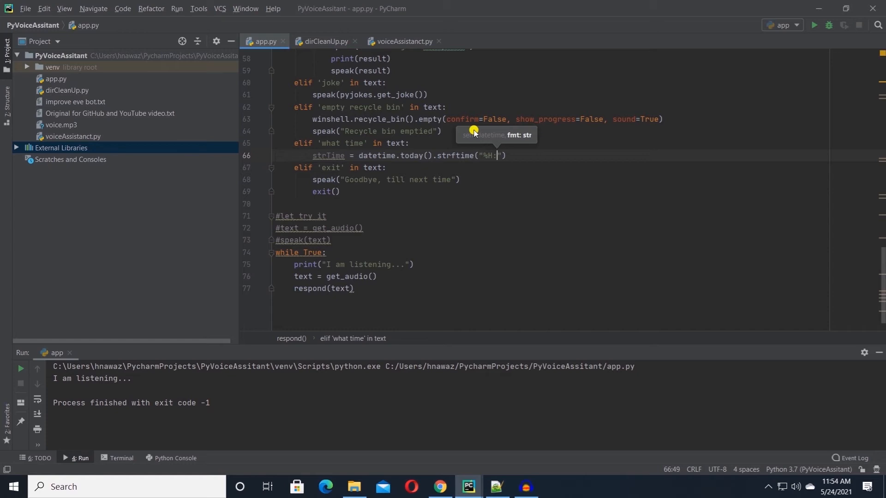
text(%M)
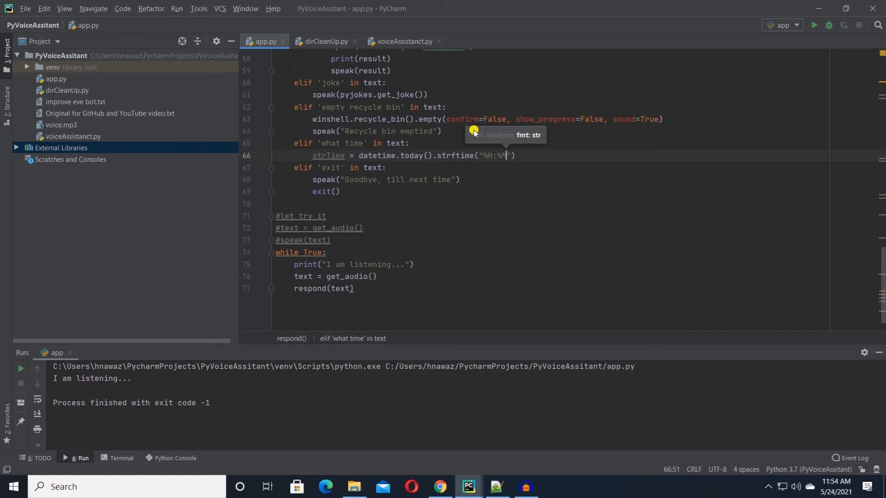
text(%p)
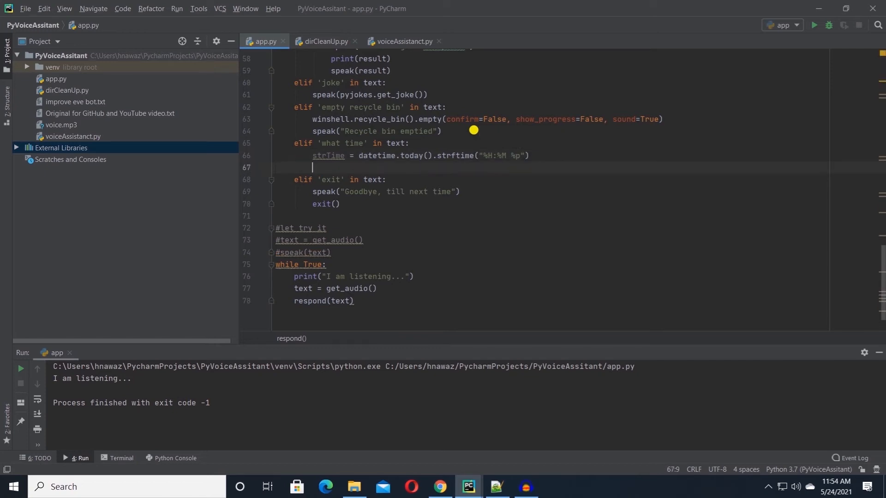
text(speak()
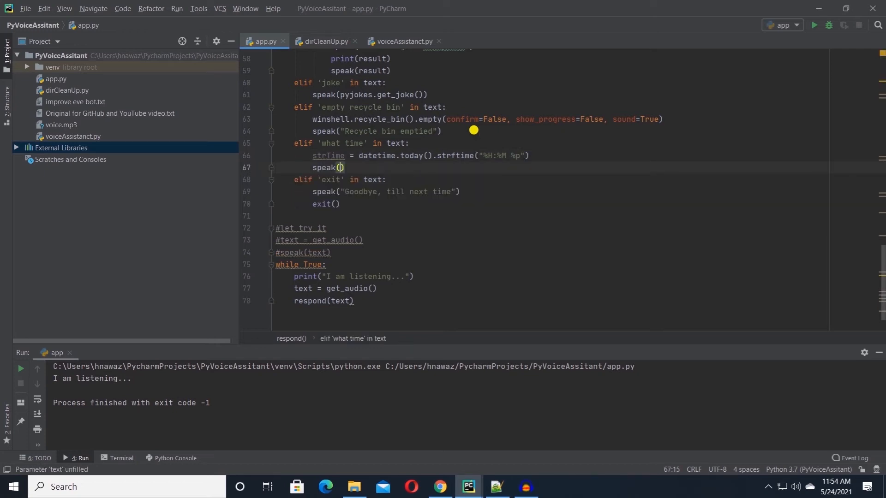
text(print(strTime)
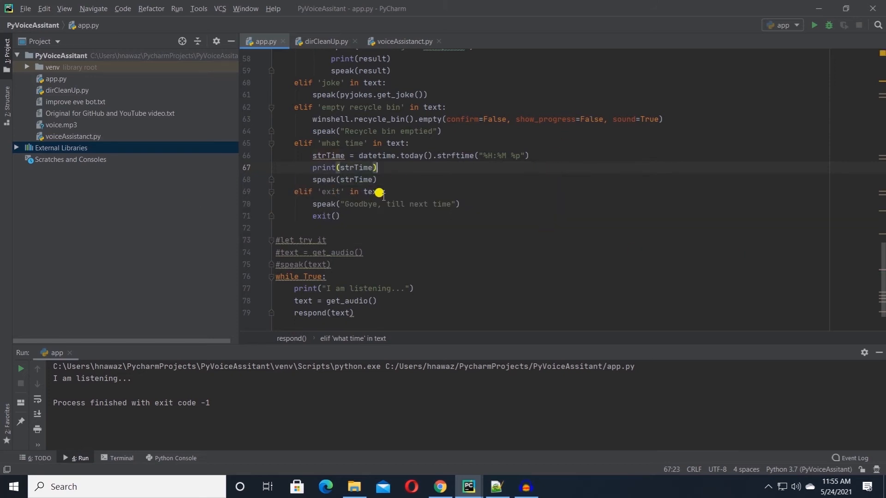
scroll(up, 3)
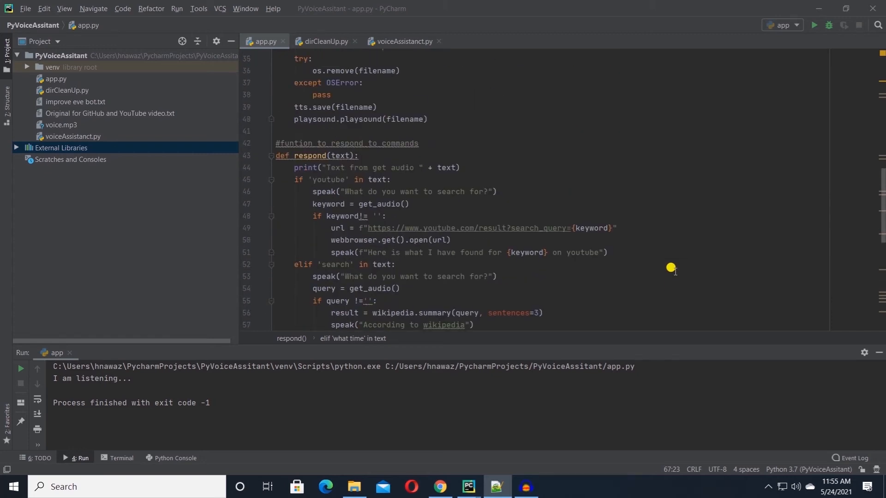
Add 'from pygame import mixer' below the existing imports in app.py.
scroll(up, 3)
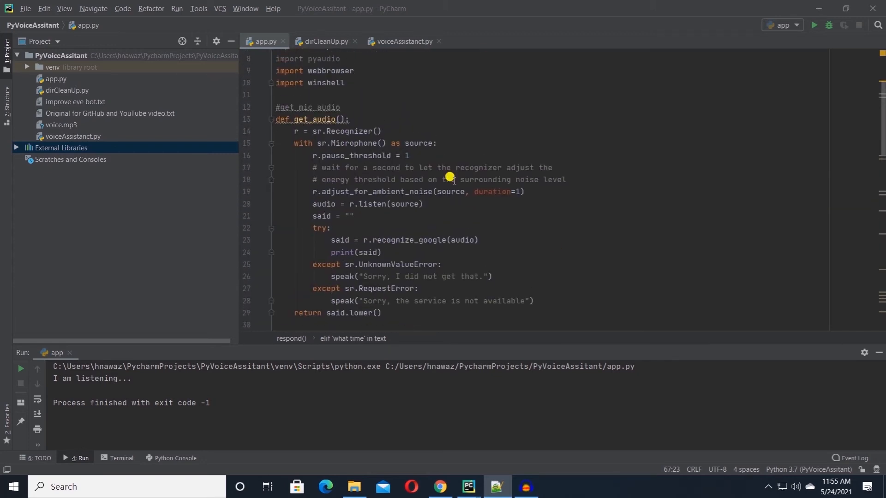
scroll(up, 3)
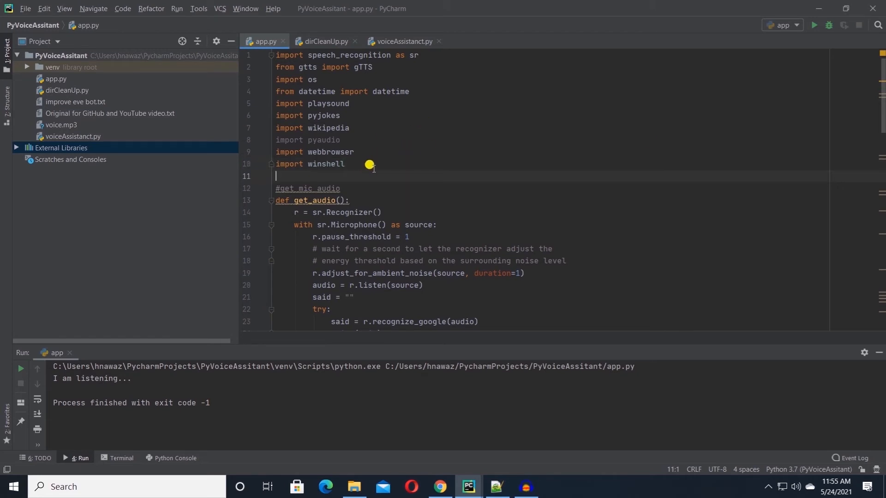
text(from_pyg)
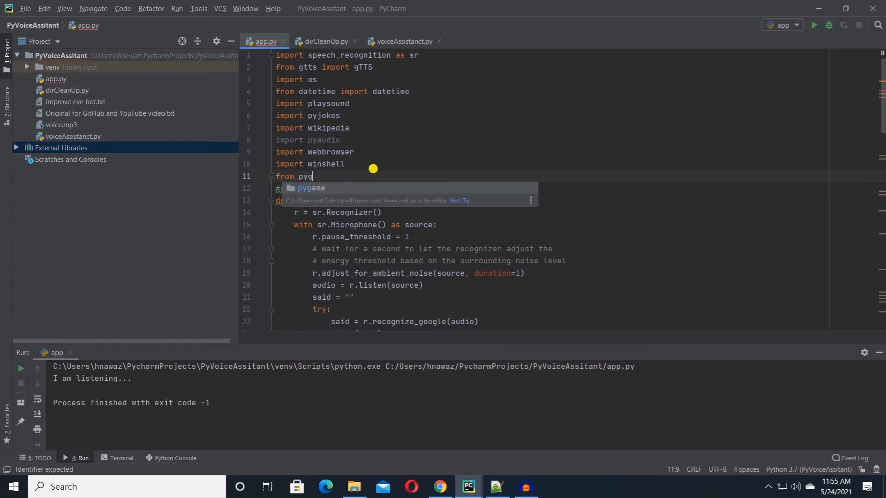
text(ame_import mi)
text(#stop)
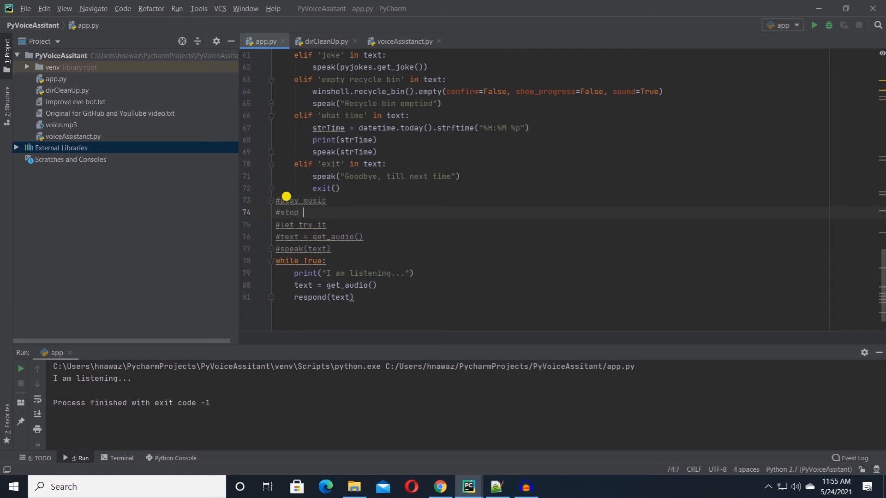
Define playmusic(song) calling mixer.init(), mixer.music.load(song) and mixer.music.play().
text(def)
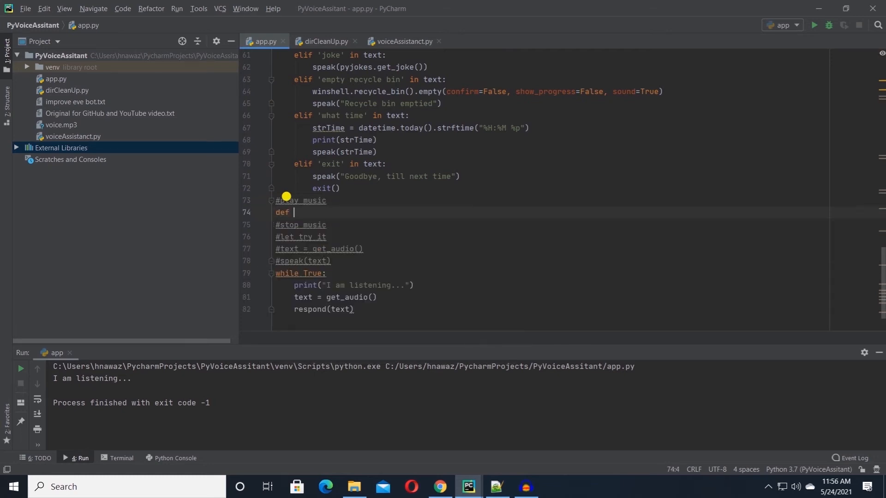
text(playmusic)
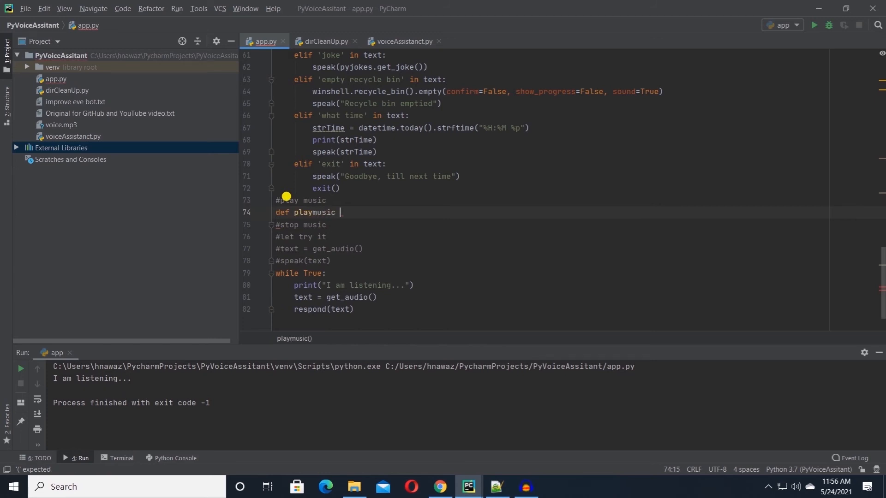
text((songt))
text(mixer)
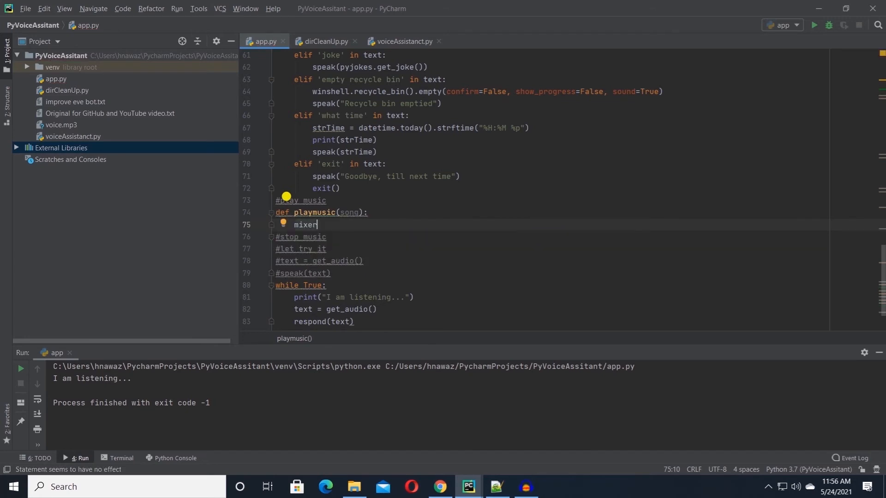
text(.init()
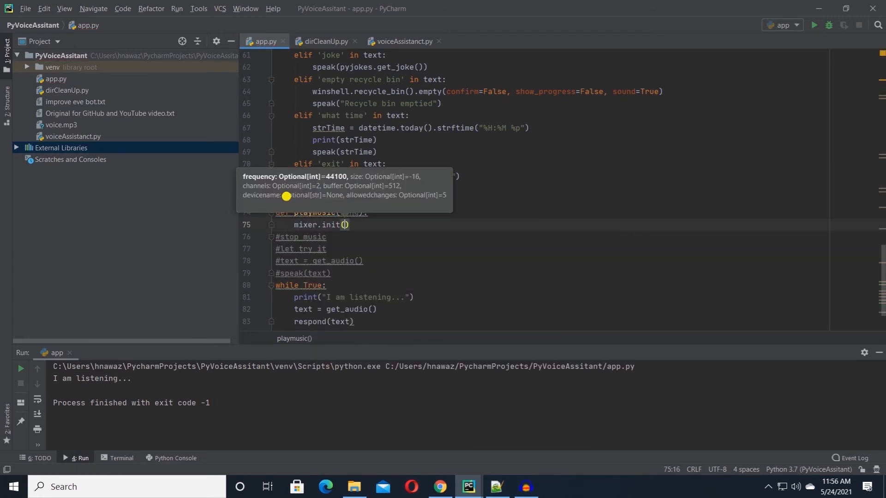
text(mixer.)
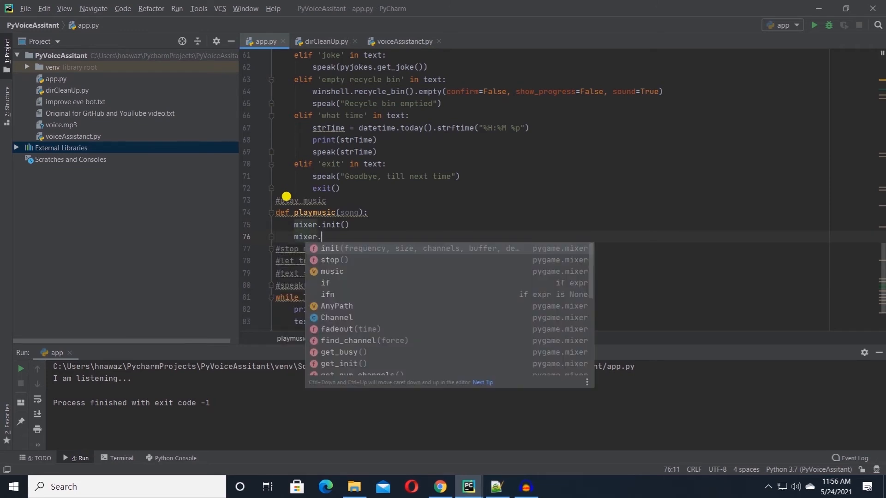
text(music.load(song)
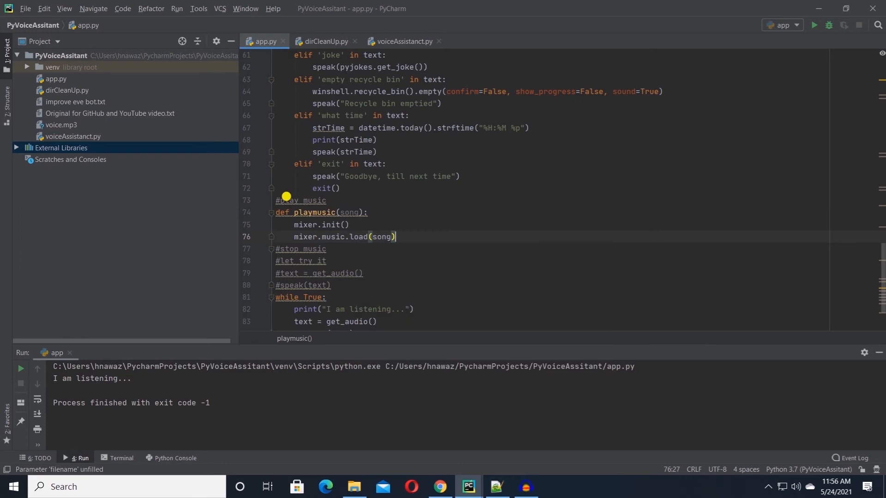
text(m)
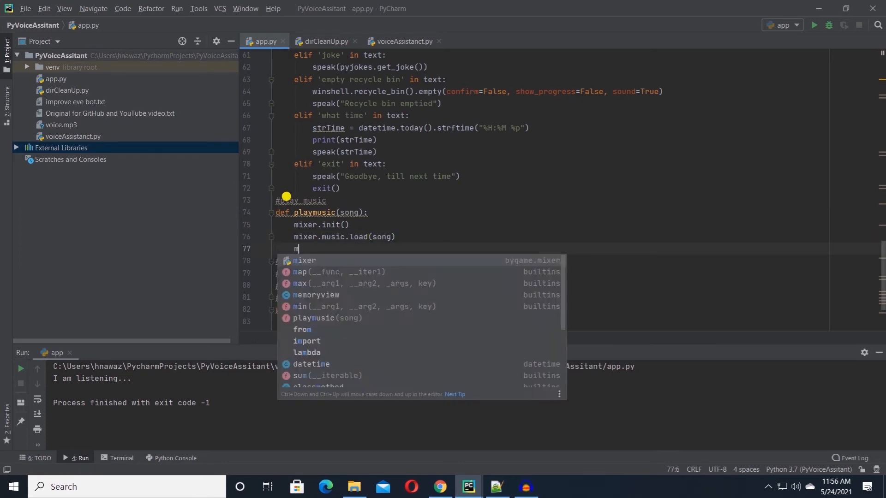
text(mixer.music.play()
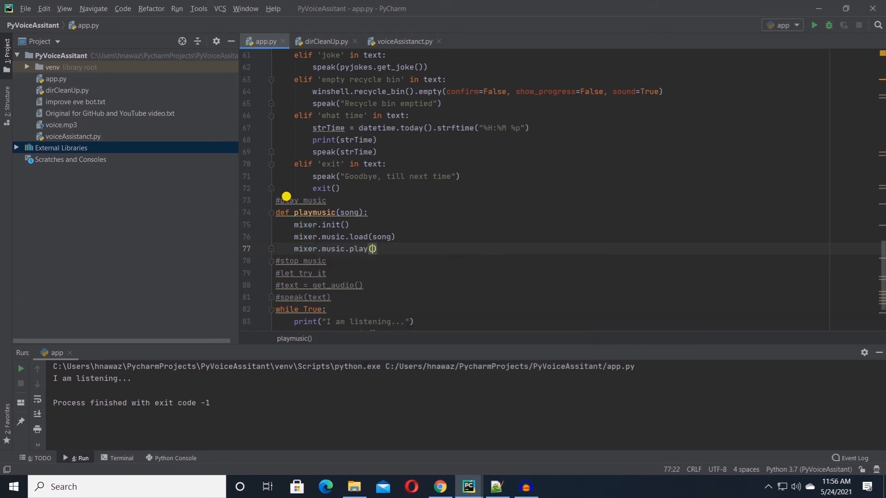
Define stopmusic() calling mixer.music.stop().
text(mixer.music.stop()
text(def)
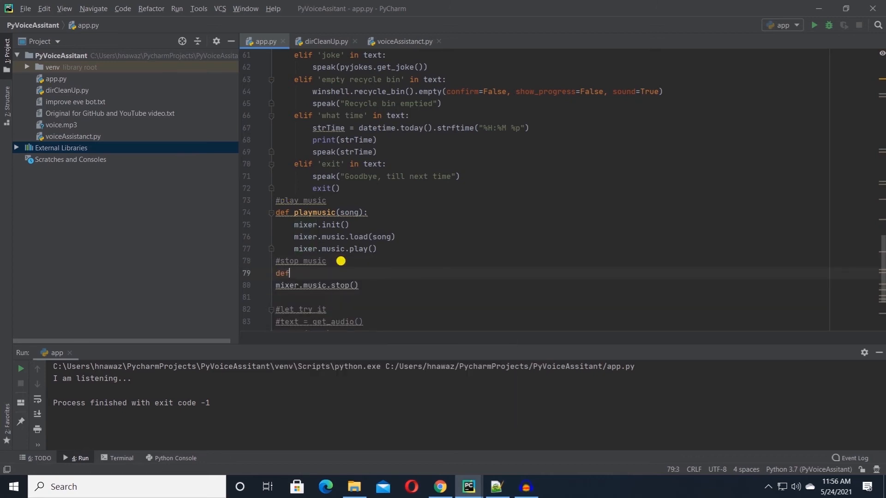
text(stopmusic)
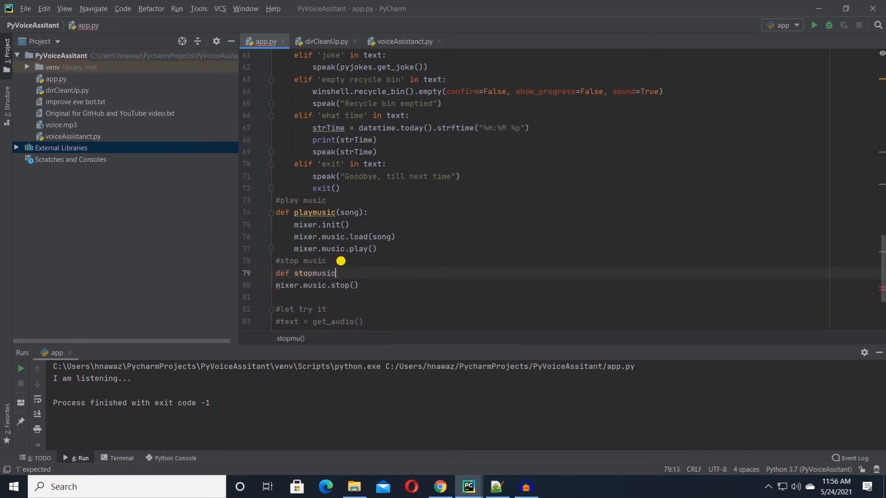
text(():)
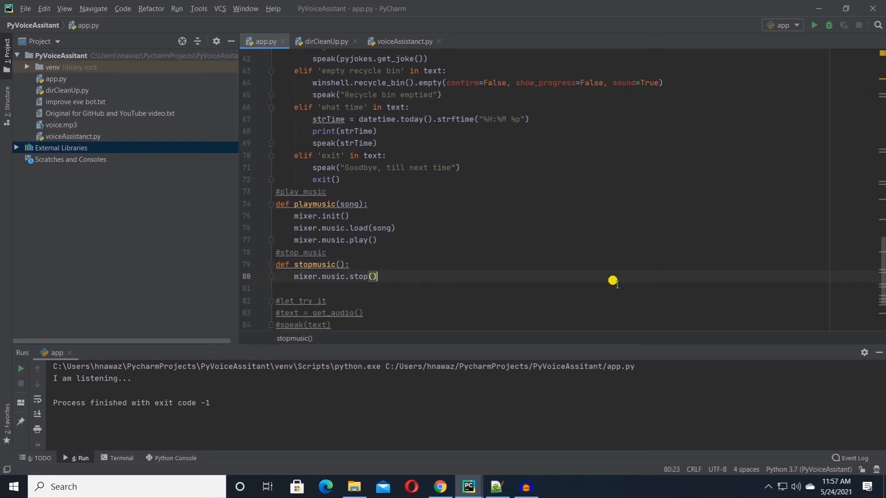
Add an elif 'play music' or 'play song' branch setting music_dir to C:\\Users\\hnawaz\\Downloads\\Music\\music.
text(e)
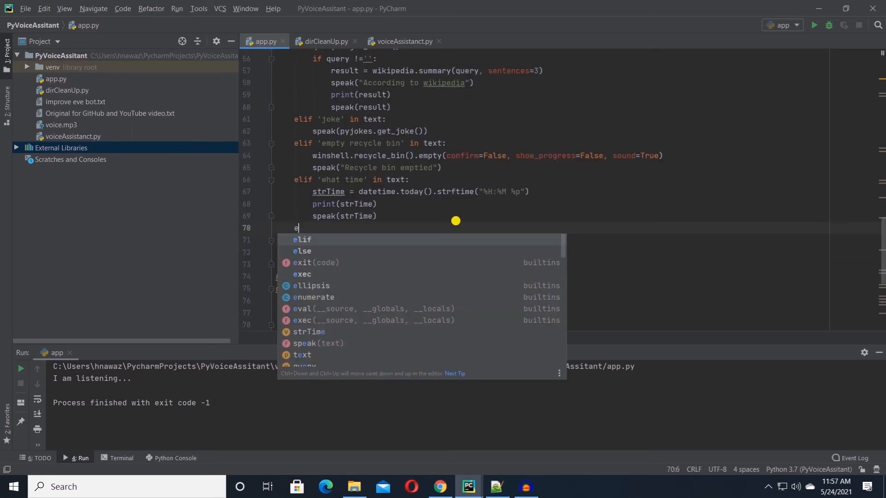
text(lif 'play music')
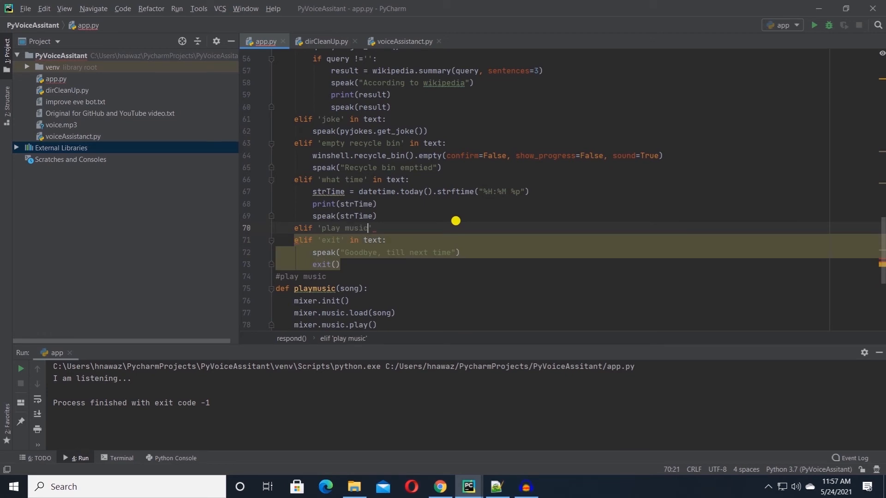
text(in text or)
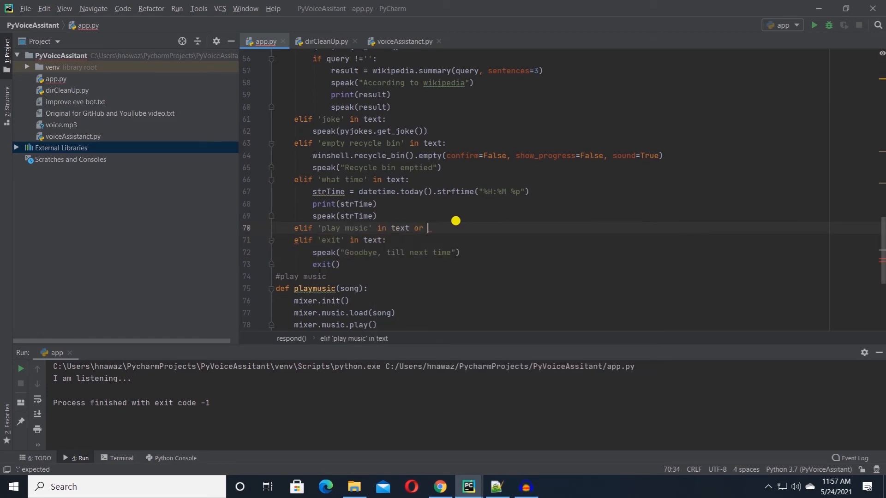
text('play song' in text:)
text(speak("Now playi)
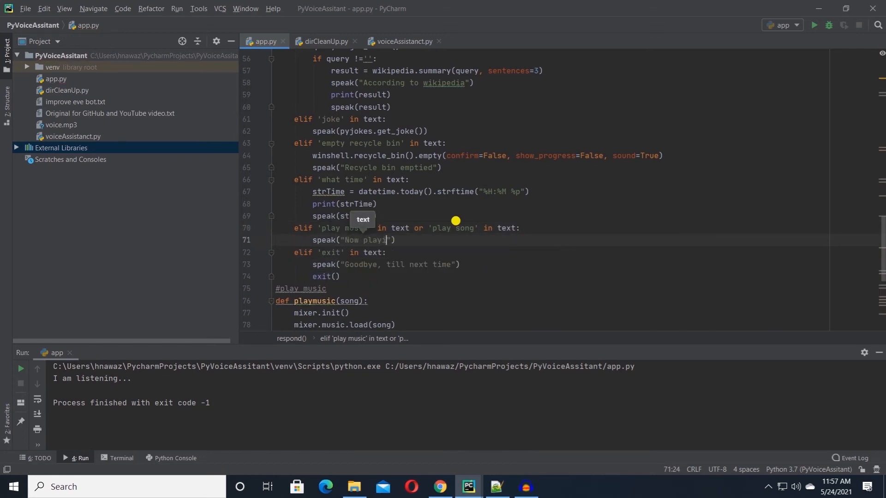
text(music_dir)
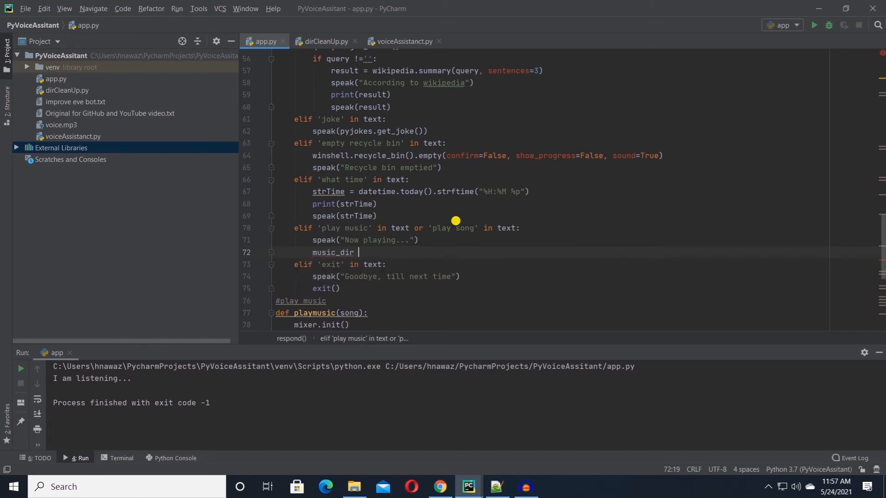
text(= "C:\\Users\\hnawaz\\Downloads\\Music\\music")
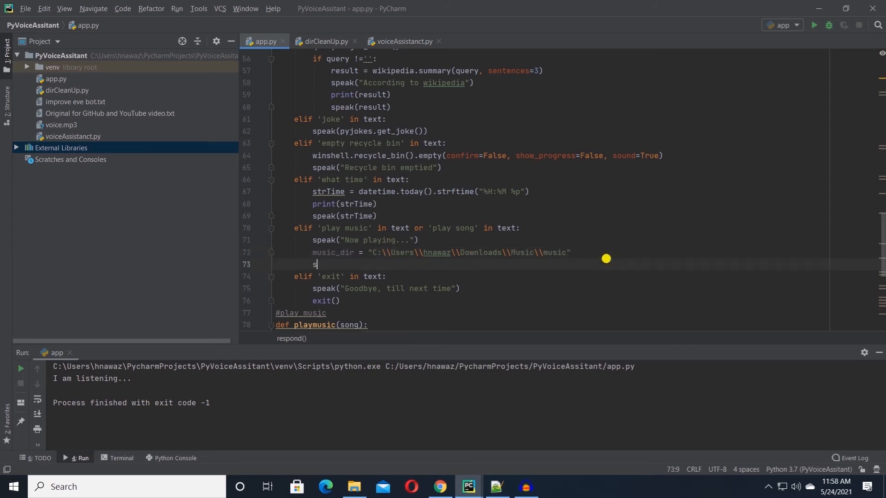
List songs with os.listdir(music_dir), print them and call playmusic on music_dir plus songs[0].
text(ongs =)
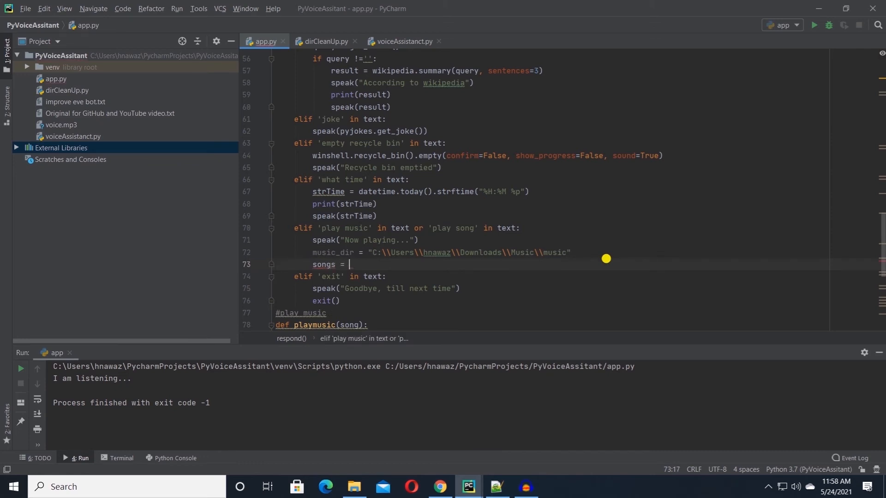
text(os.listdir()
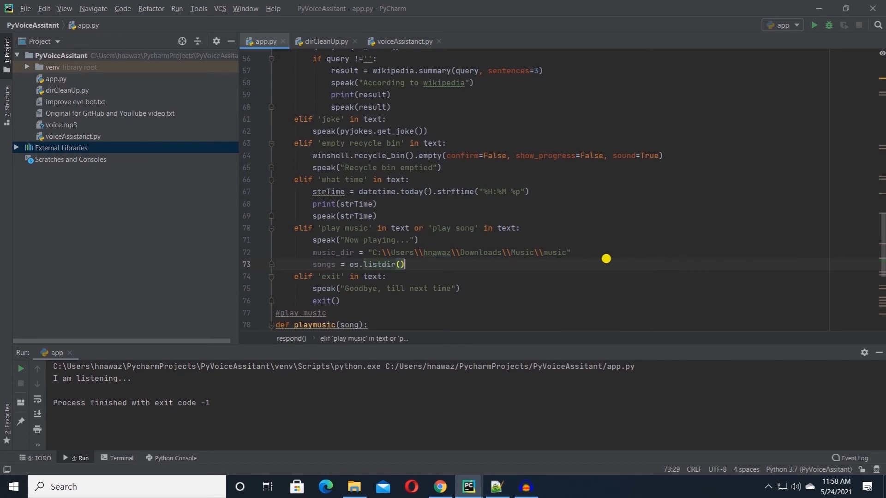
text(music_dir)
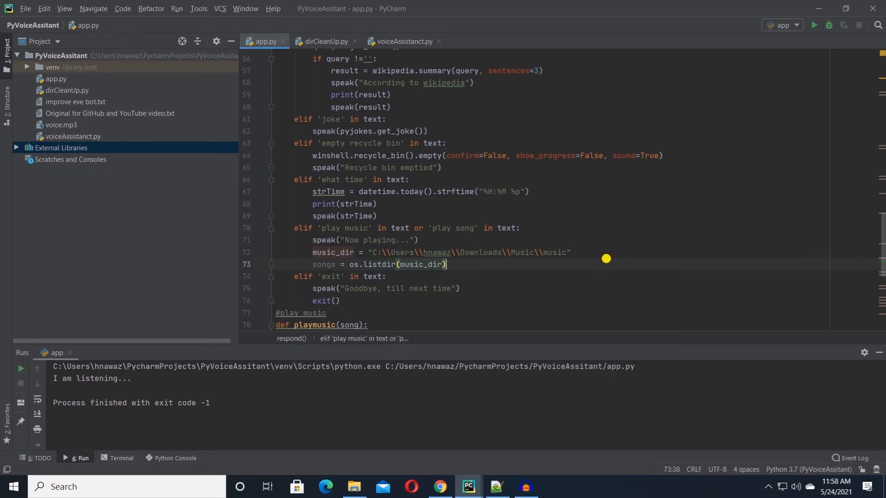
text(c)
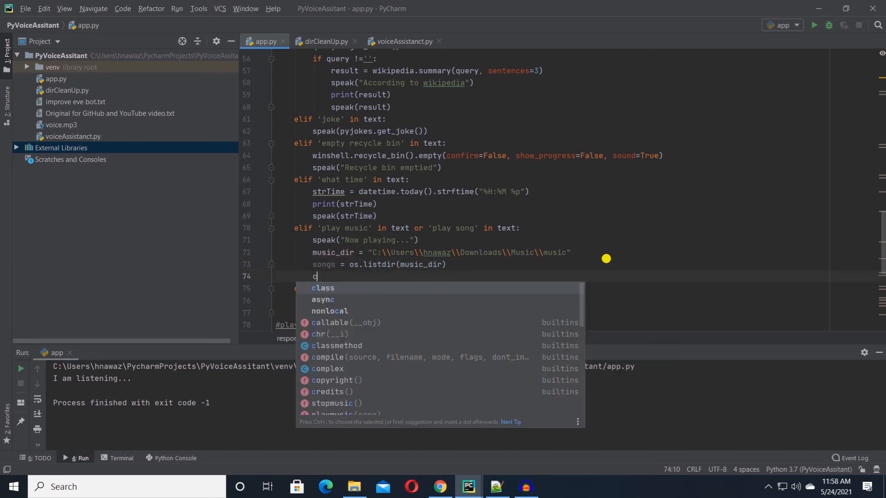
text(ounter = 0)
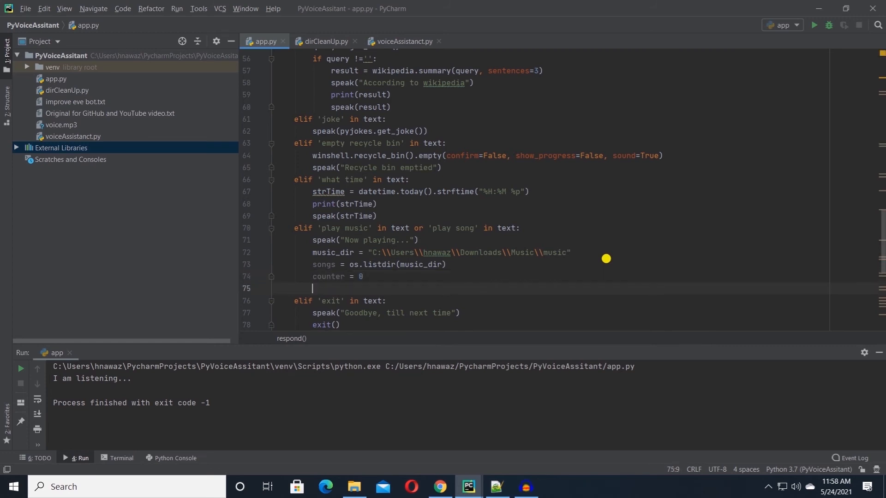
text(prin)
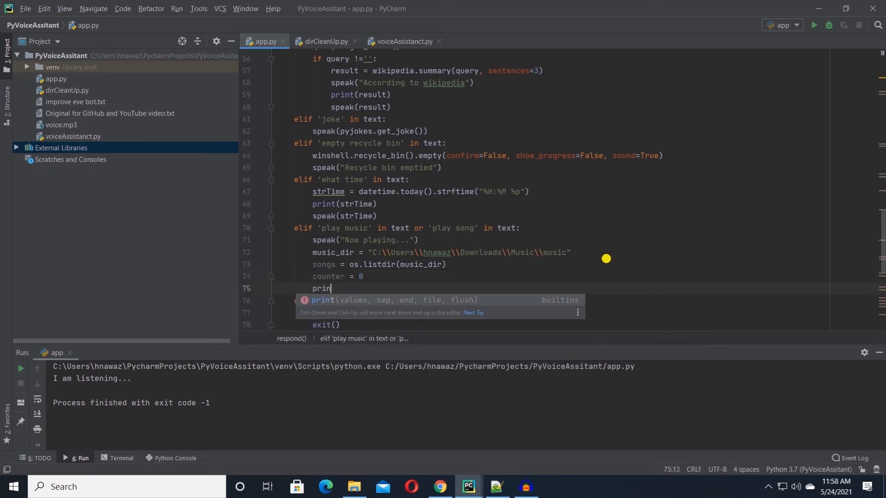
text((songs))
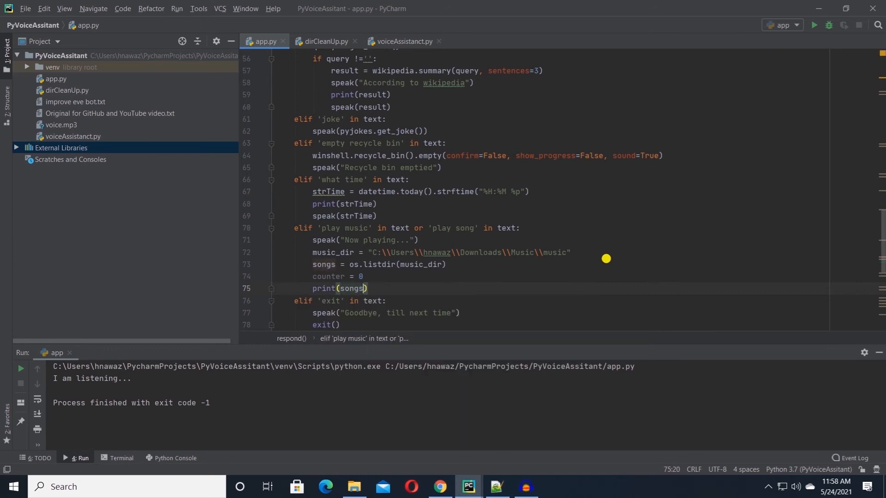
text(playmusic())
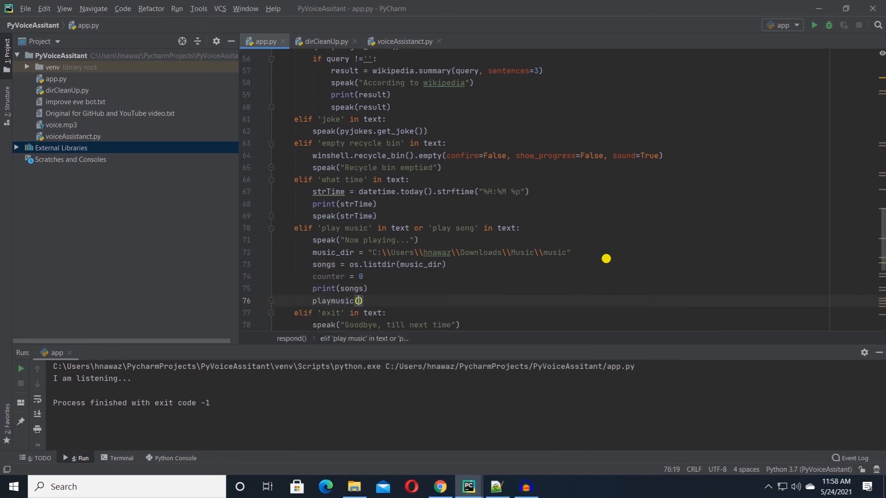
text(music_dir + "\\" +)
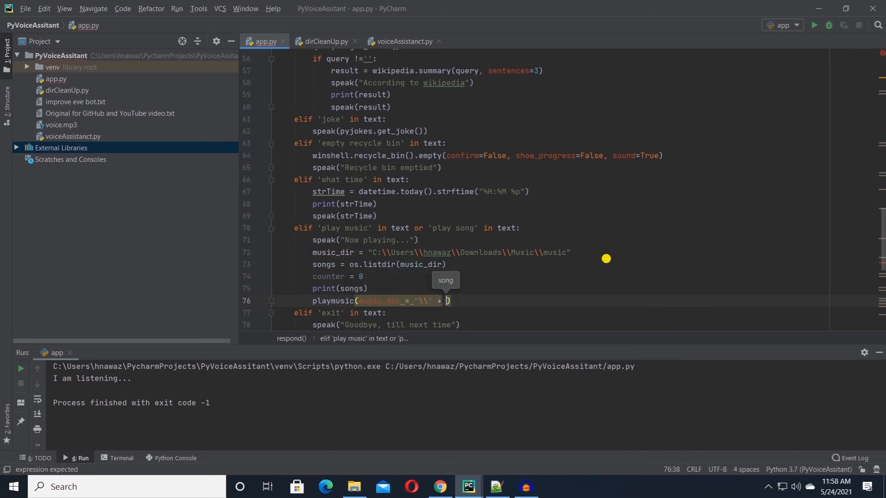
text(songs[])
text(e)
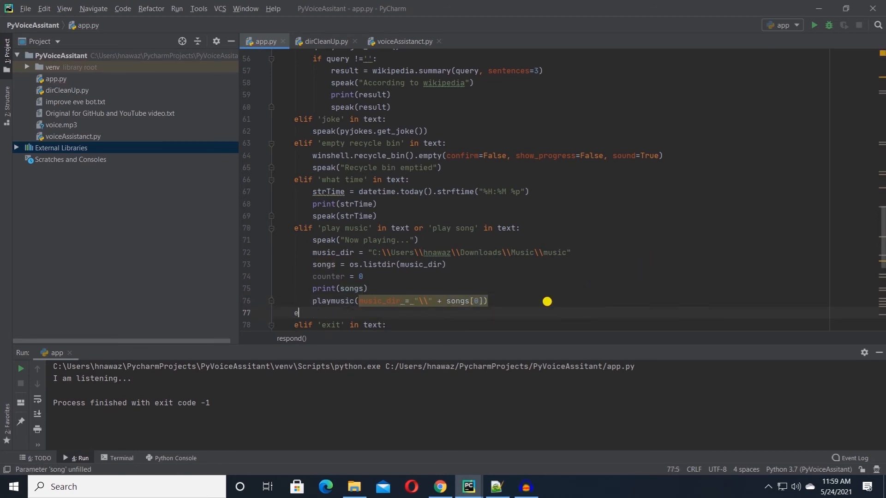
Add an elif 'stop music' in text branch that speaks "Stopping playback." and run app.py, hitting the music_dir TypeError.
text(lif)
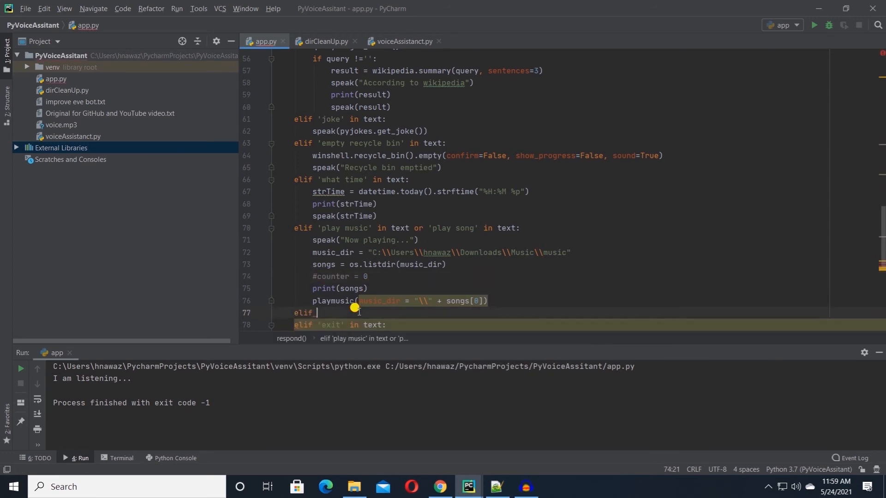
text('stop m)
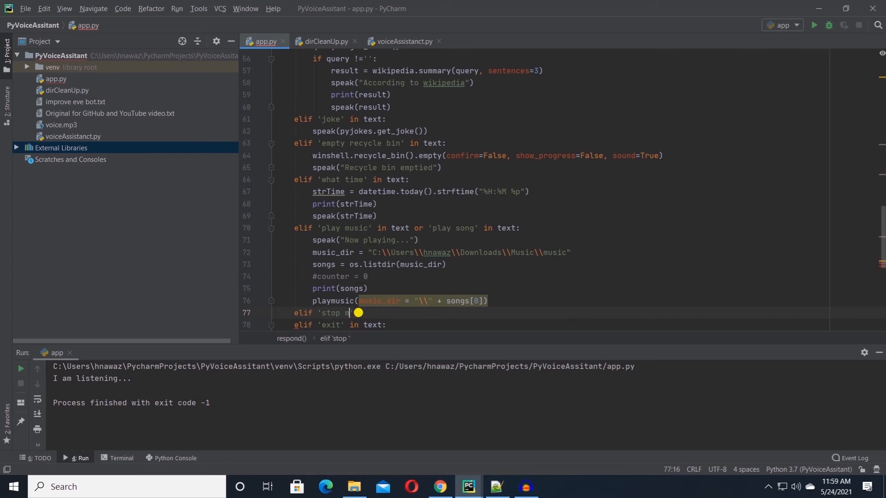
text(usic' in text:)
text(speak(")
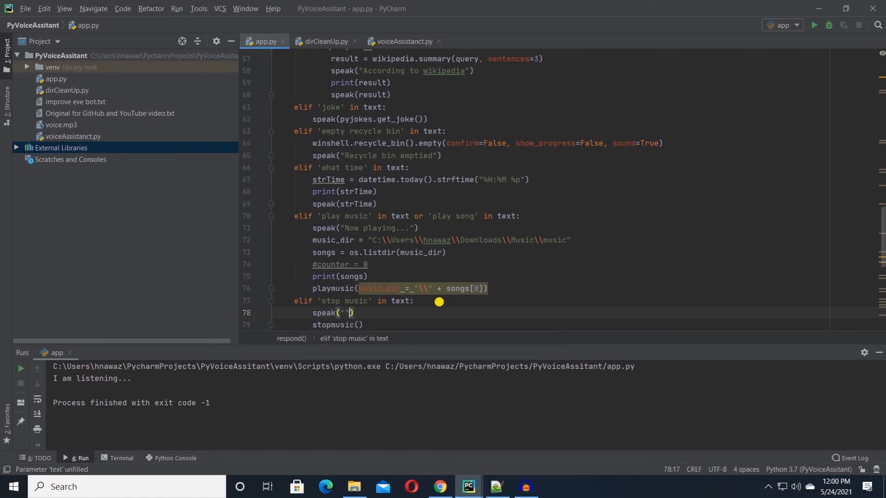
text(Stopping playback.)
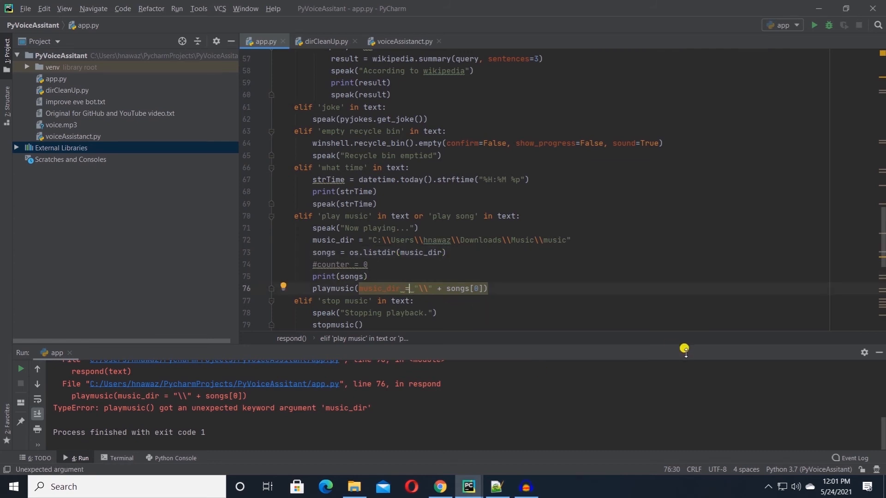
Change the playmusic call to concatenate music_dir + "\\" + songs[0] instead of a keyword argument.
text(+)
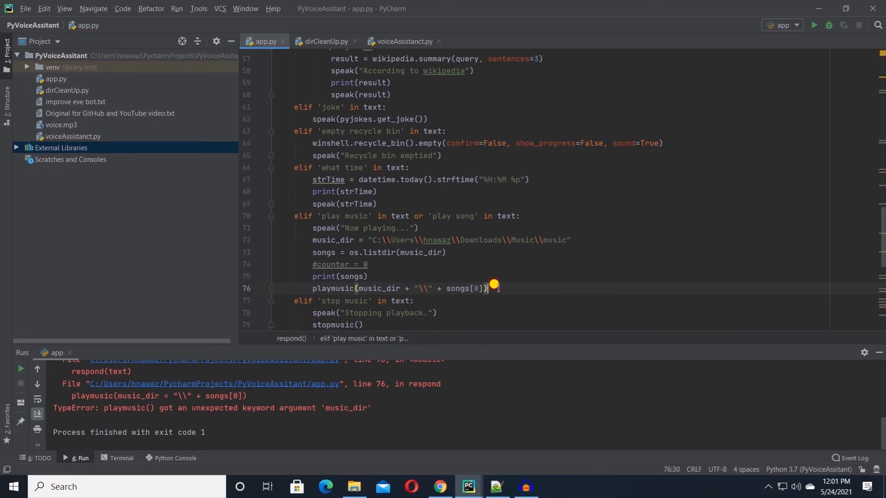
mouse_move(197, 417)
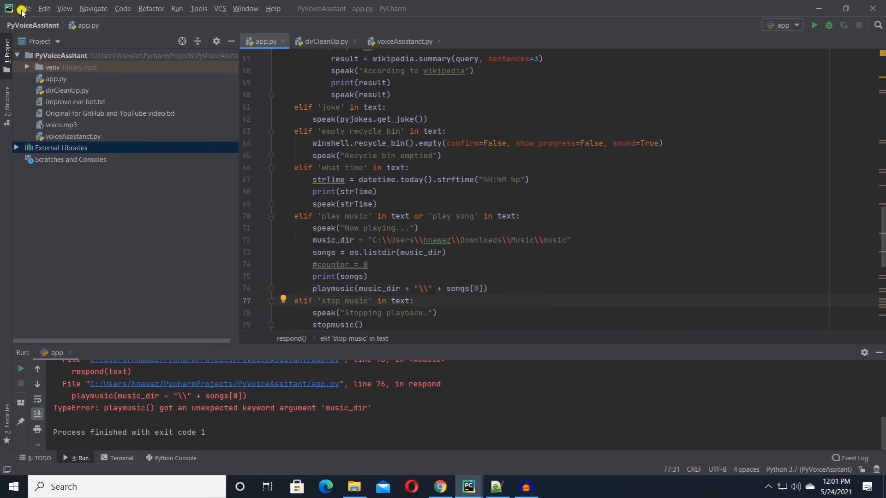
Rerun 'app' and speak play music, stop music, empty recycle bin and open YouTube without errors.
click(20, 369)
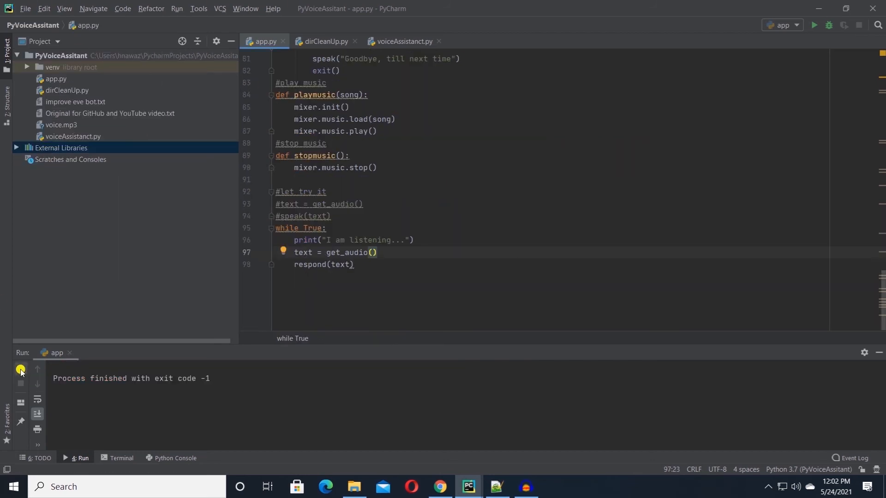
mouse_move(20, 369)
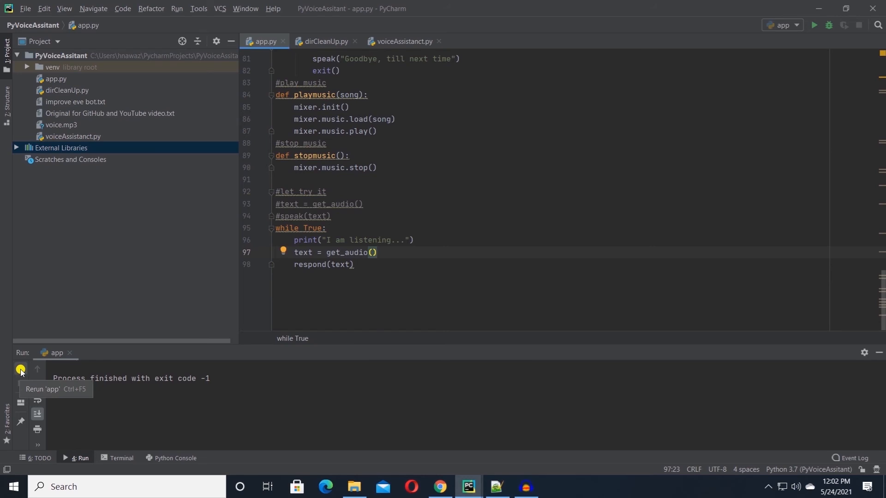
click(21, 369)
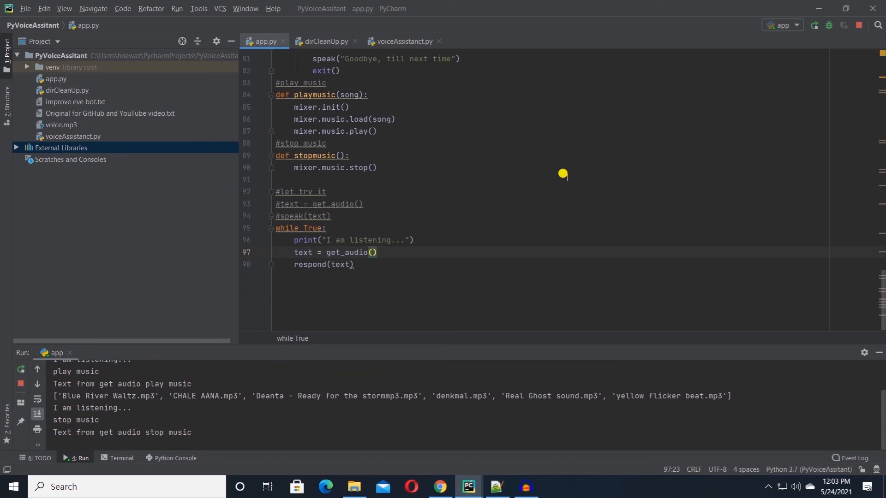
scroll(up, 3)
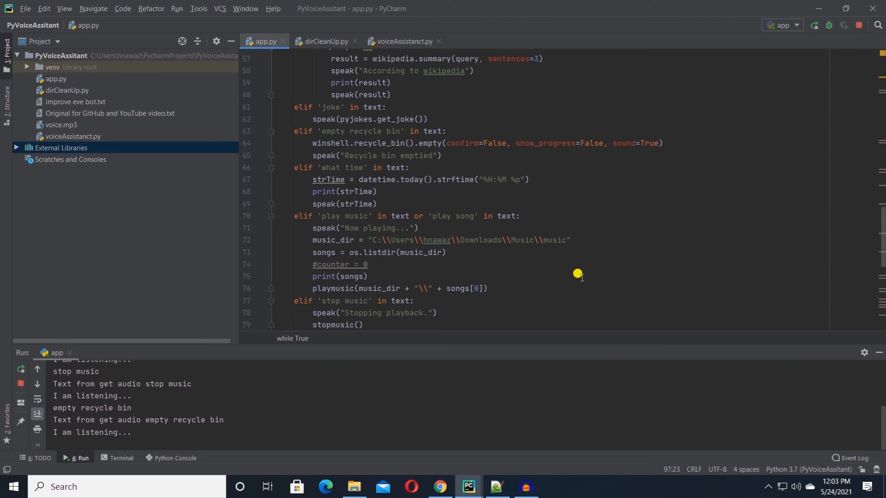
scroll(up, 3)
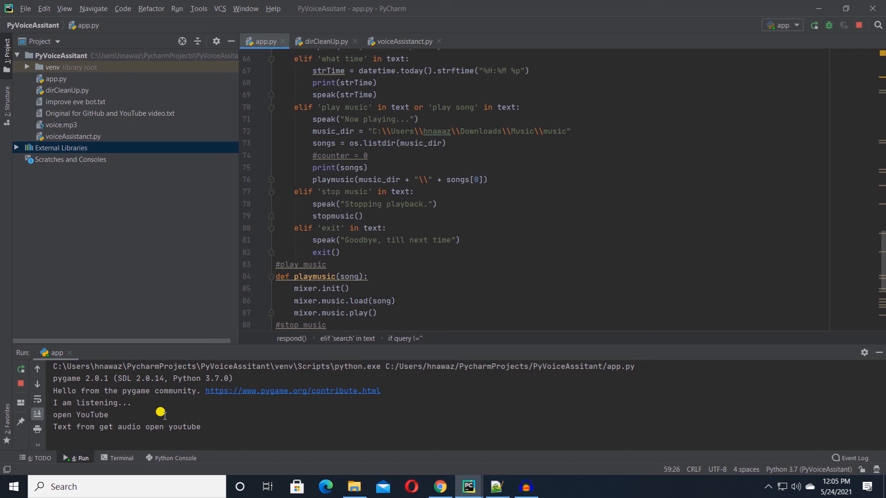
mouse_move(702, 276)
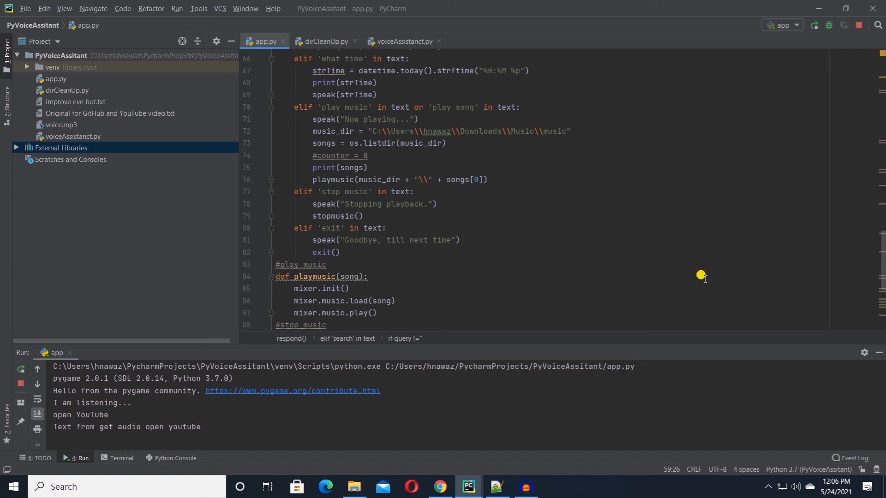
scroll(up, 3)
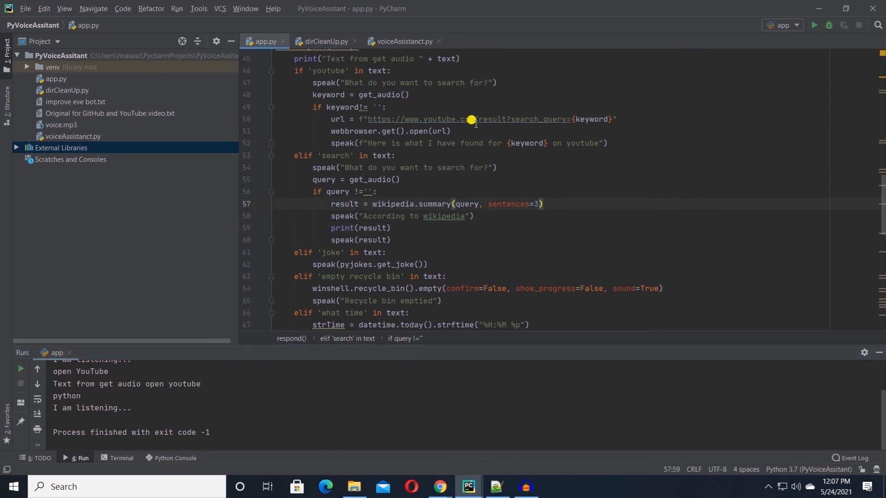
mouse_move(493, 115)
text(s)
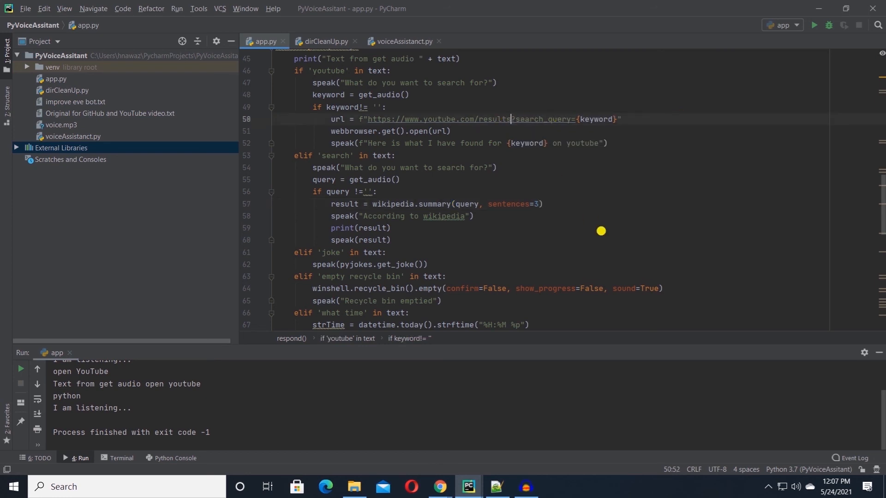
click(543, 204)
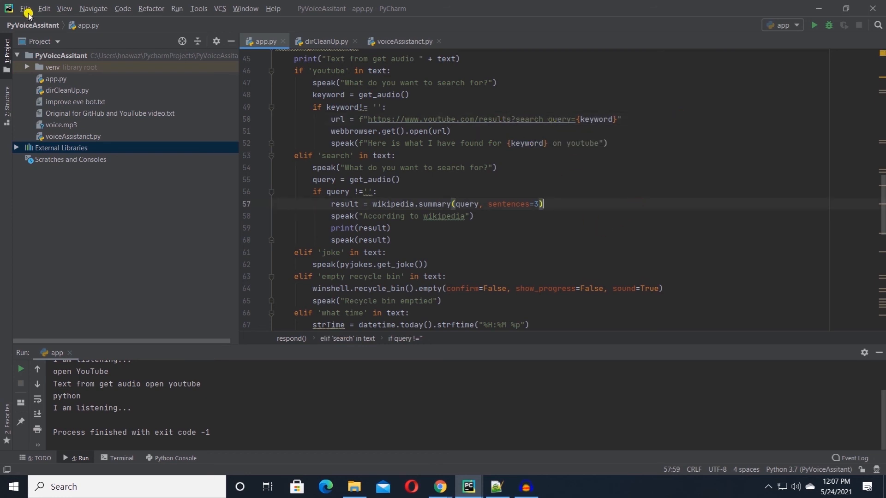
mouse_move(62, 148)
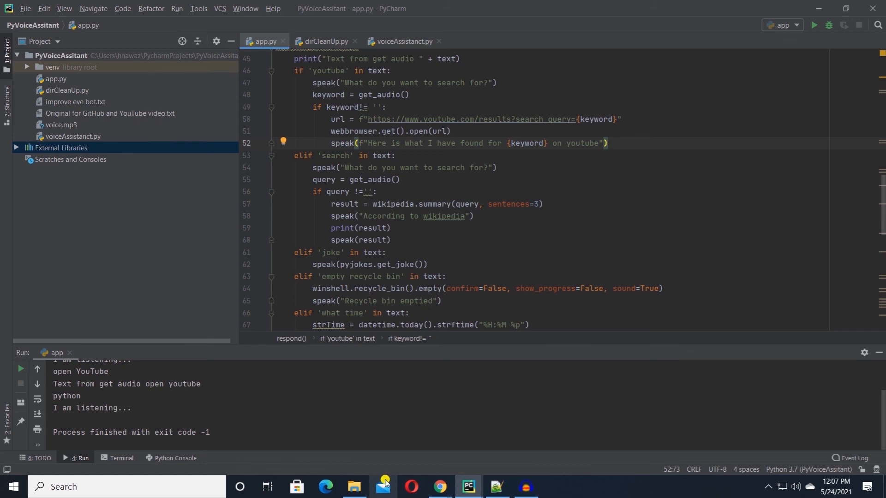
mouse_move(19, 371)
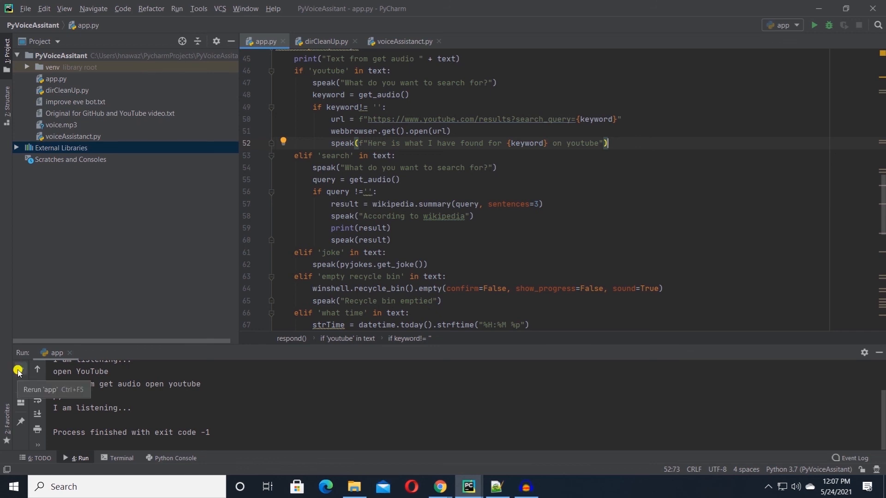
Rerun 'app', say open YouTube then python, opening YouTube's python results in the browser.
click(19, 371)
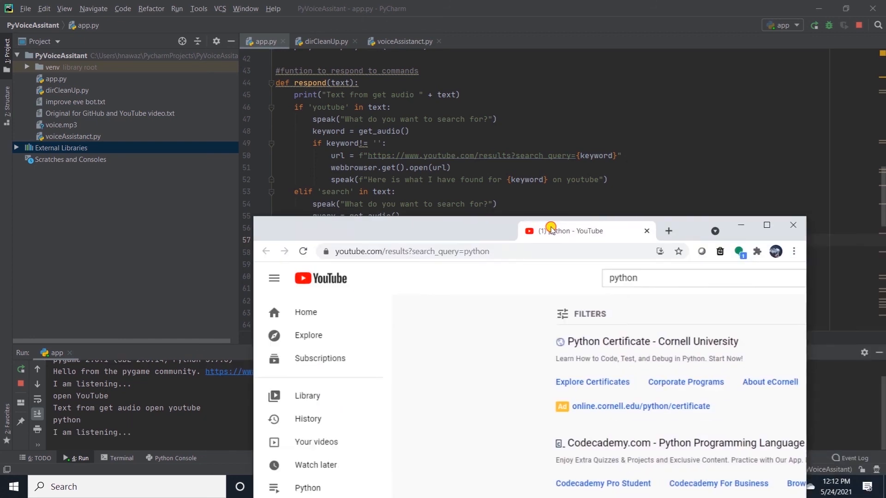
Maximize Chrome and browse the python search results, including the Python beginner course videos.
click(766, 225)
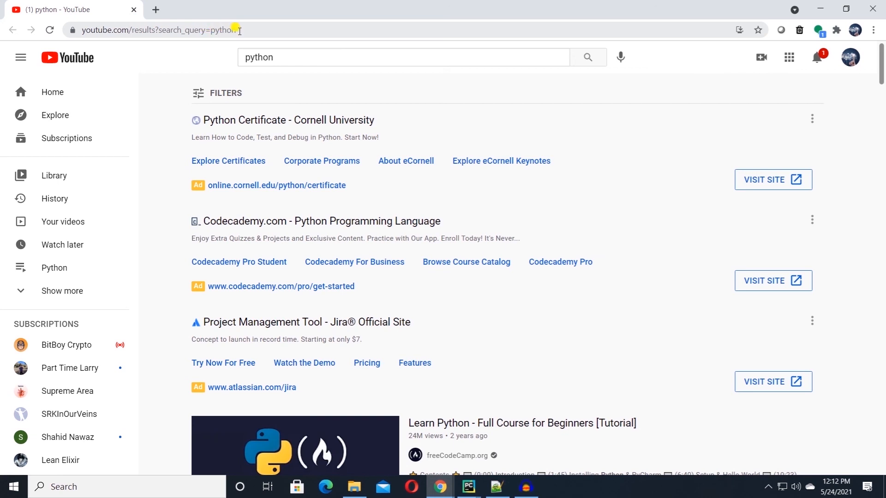
mouse_move(338, 57)
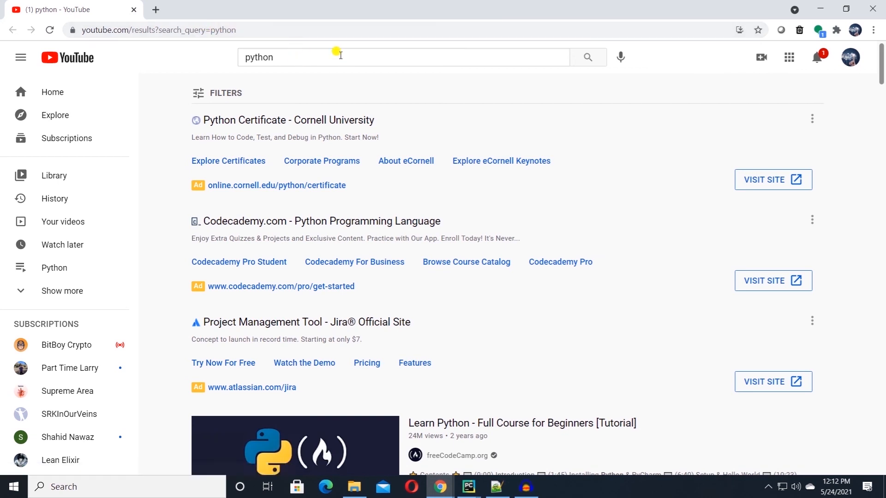
scroll(down, 3)
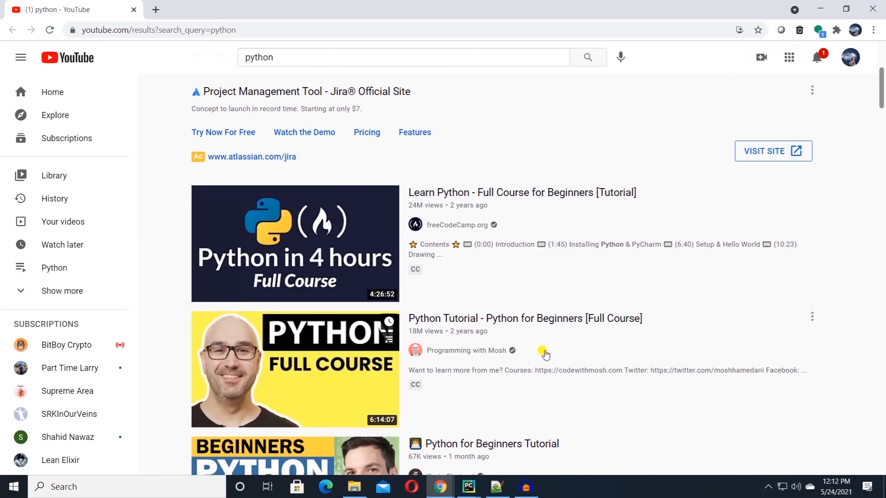
click(468, 486)
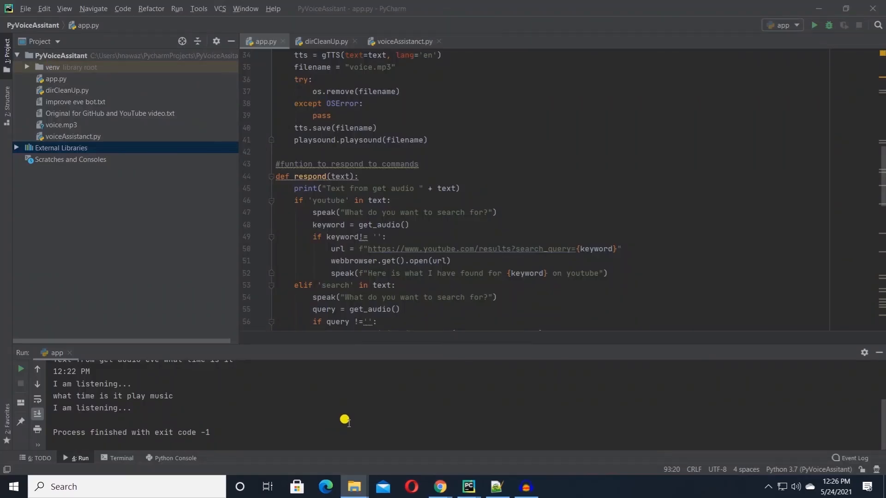
scroll(down, 3)
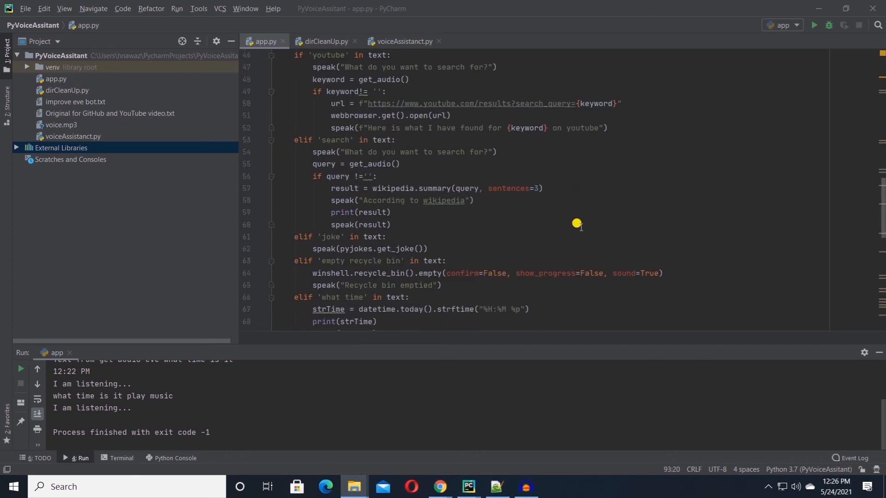
scroll(up, 3)
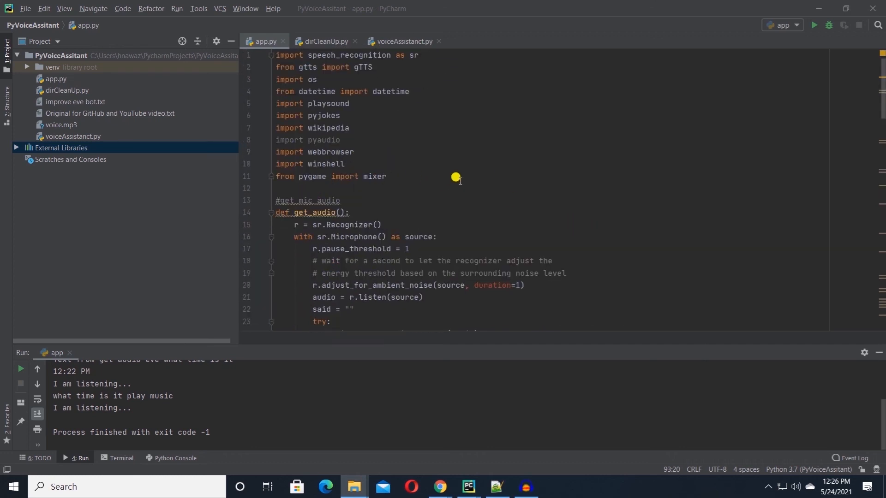
click(387, 177)
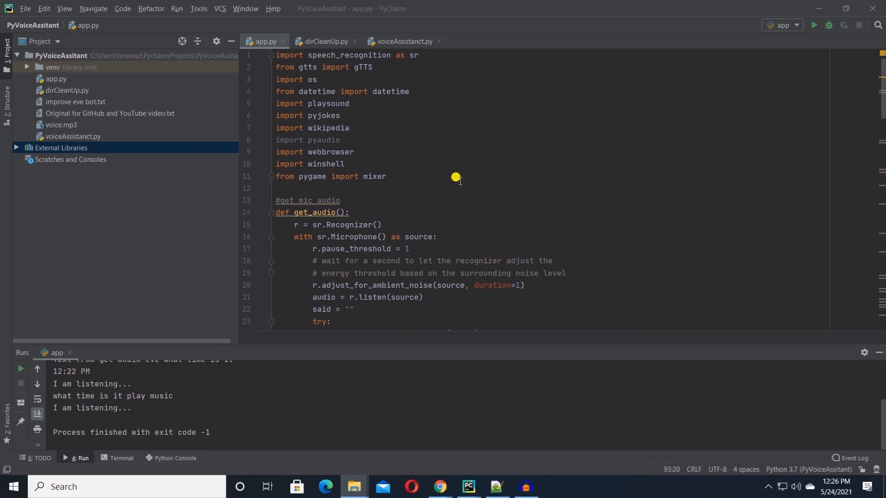
click(386, 176)
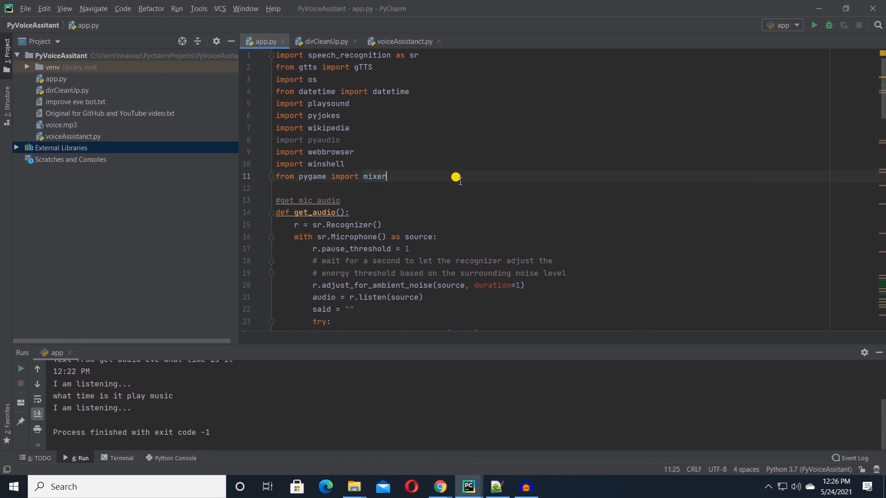